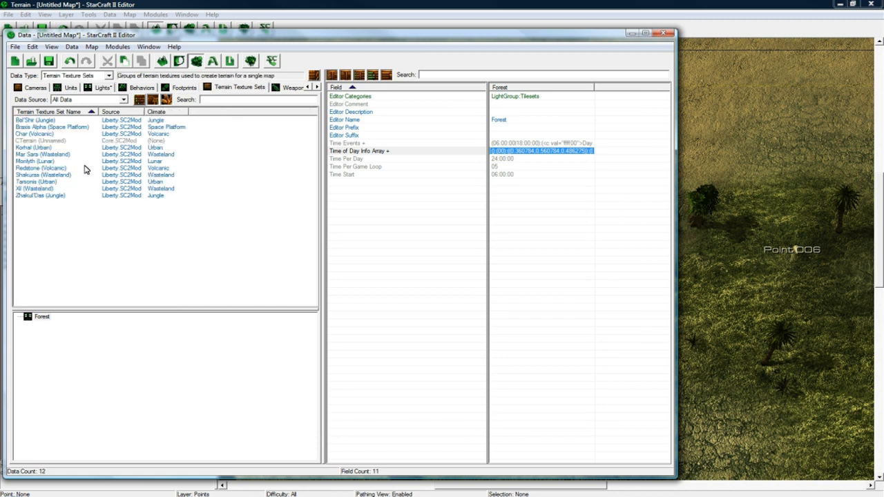
# Assign XII2 lighting to the XII (Wasteland) texture set, creating the map's copy
pyautogui.click(35, 188)
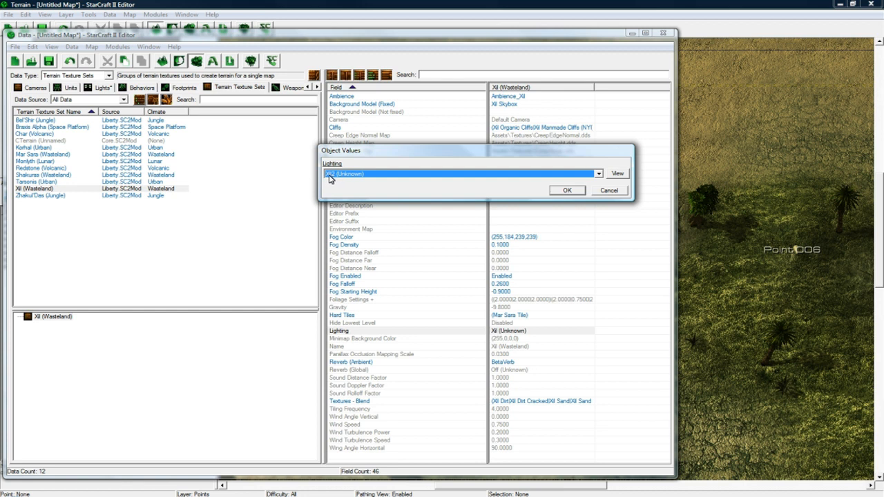
pyautogui.click(566, 190)
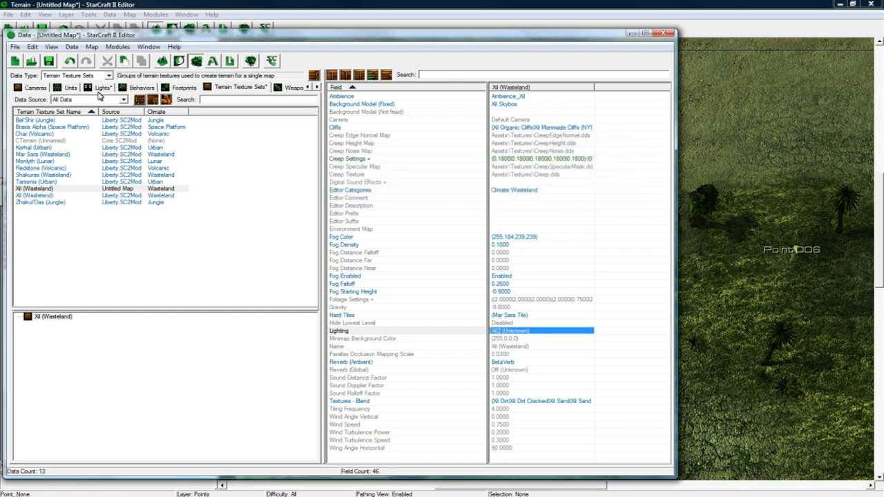
pyautogui.click(103, 87)
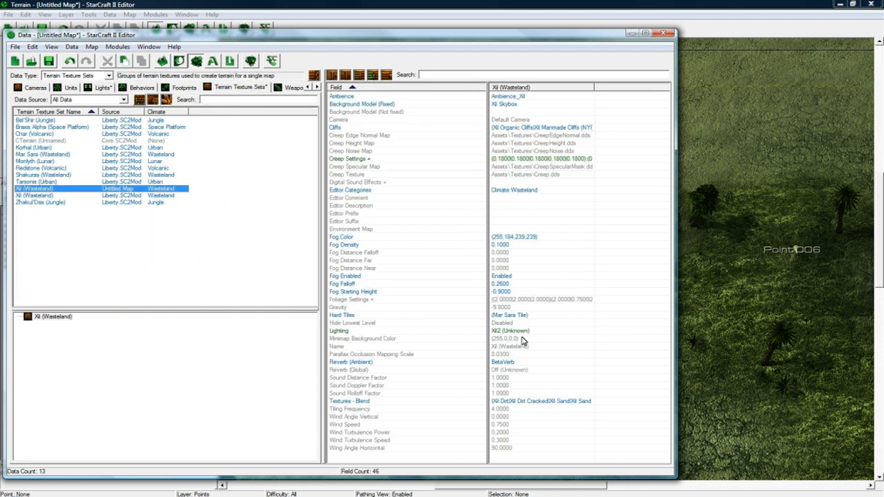
pyautogui.click(542, 330)
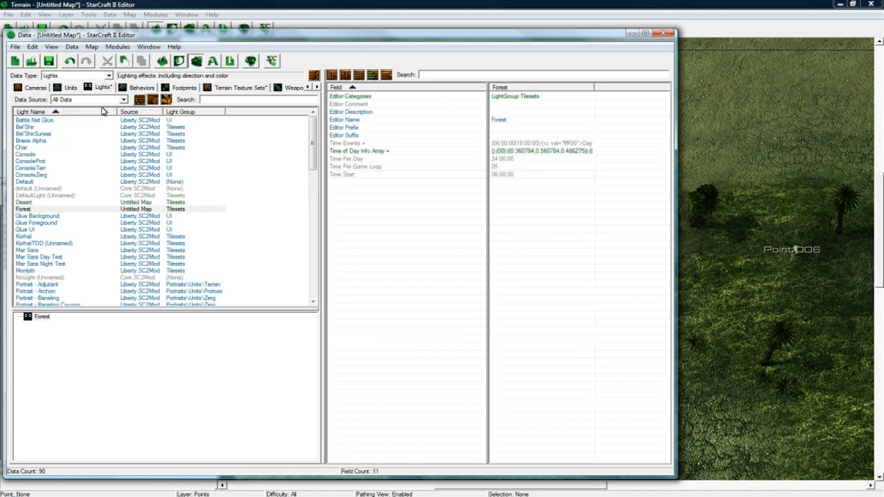
# Set the Forest light's colorization saturation to 0.354 and colorize amount to 0.538
pyautogui.doubleClick(538, 150)
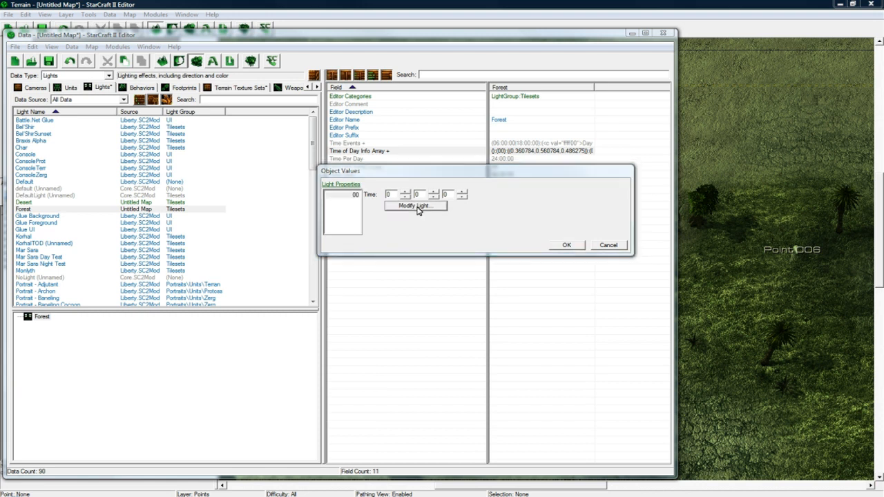
pyautogui.click(415, 206)
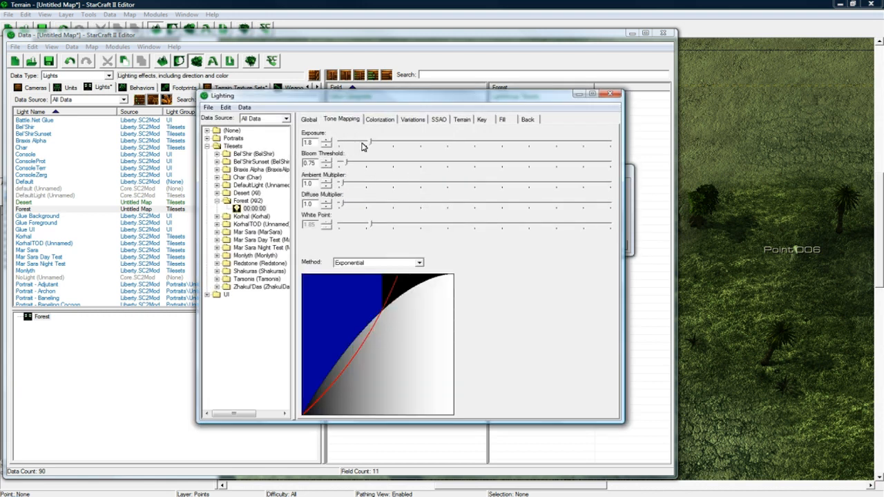
pyautogui.click(379, 120)
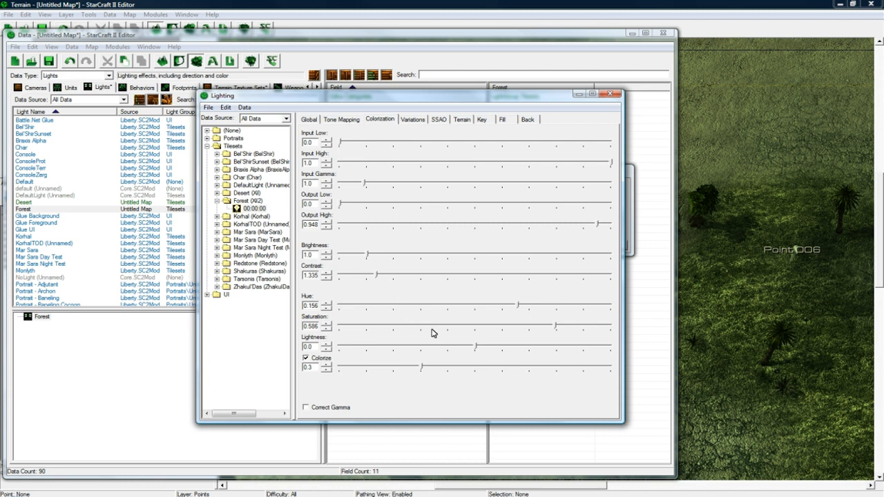
pyautogui.moveTo(423, 364); pyautogui.dragTo(486, 364)
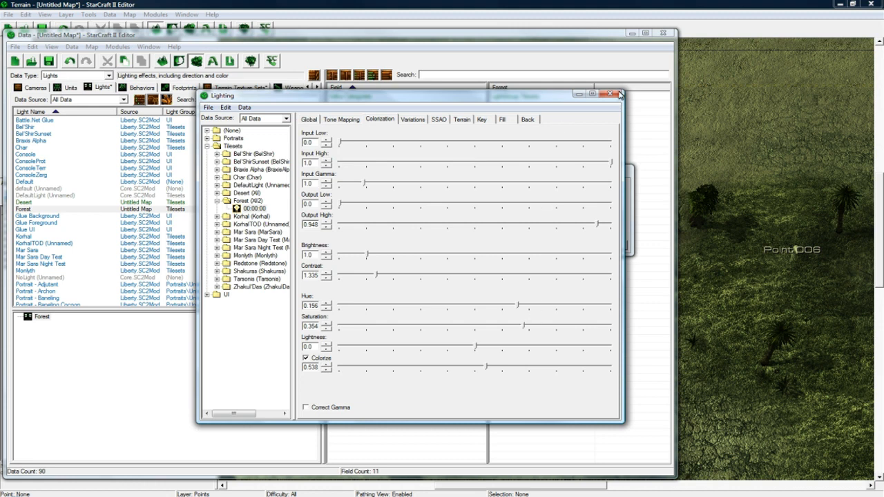
pyautogui.click(610, 94)
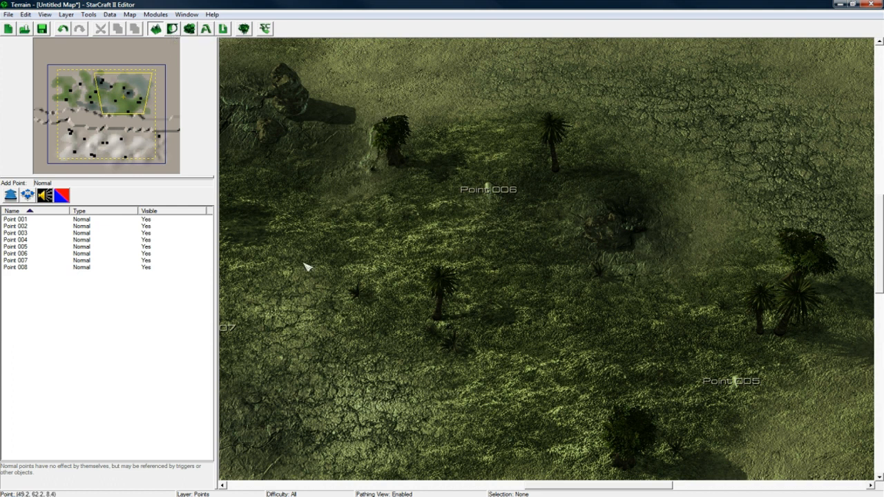
pyautogui.moveTo(412, 302)
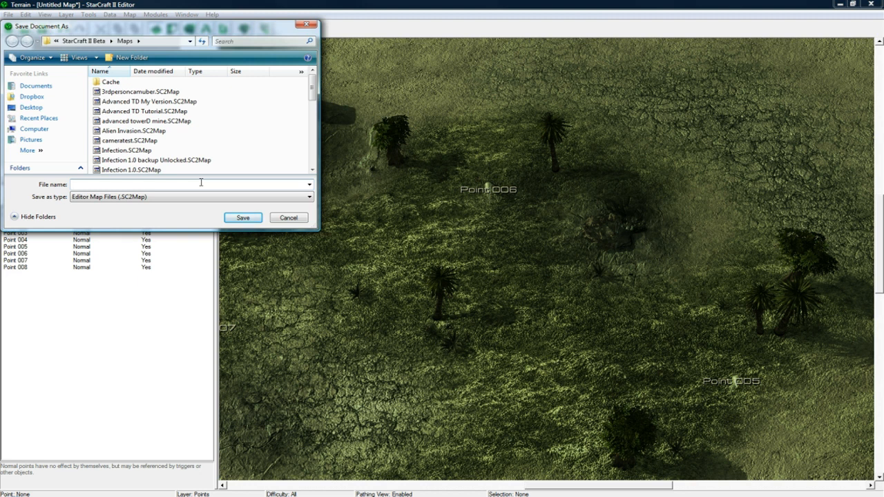
# Save the map as 'test voting' in the StarCraft II Beta Maps folder
pyautogui.write('test')
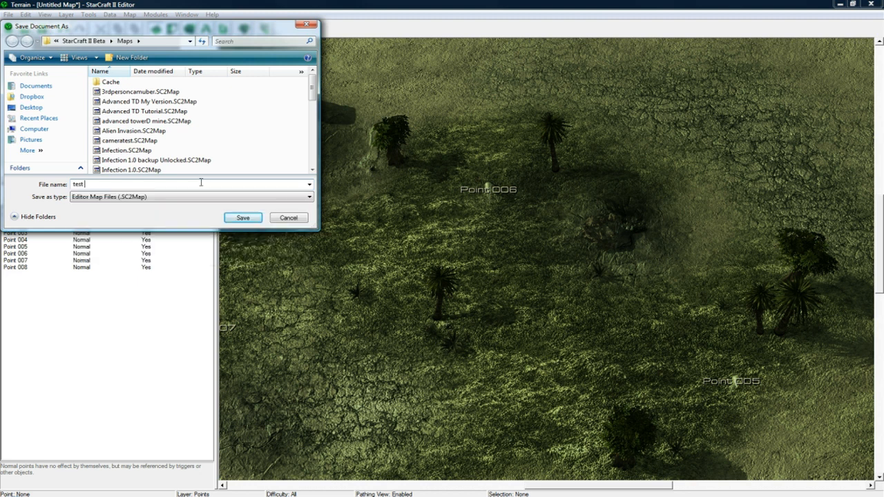
pyautogui.click(242, 217)
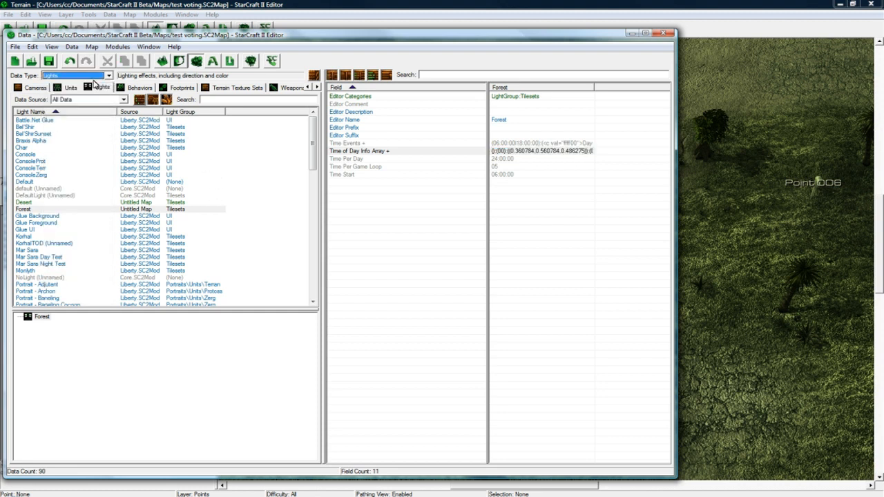
# Switch the data type to Footprints and select Footprint 4x4 (Creep Source Grown)
pyautogui.click(104, 76)
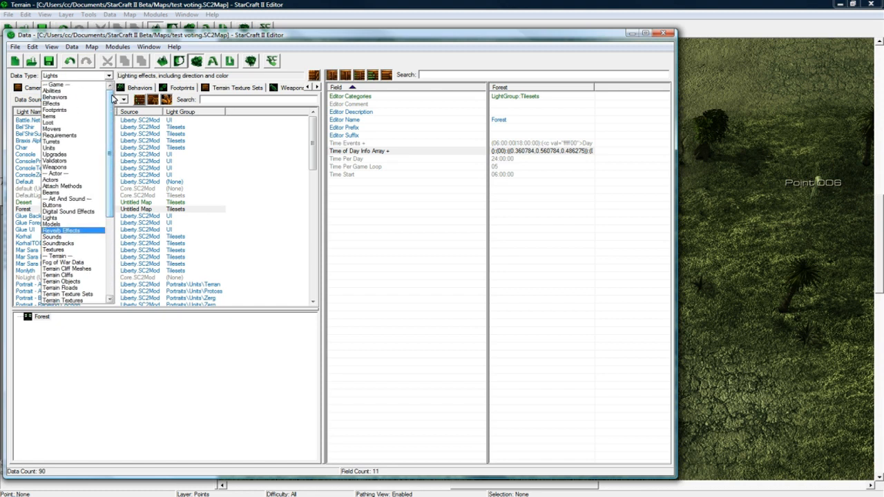
pyautogui.moveTo(76, 109)
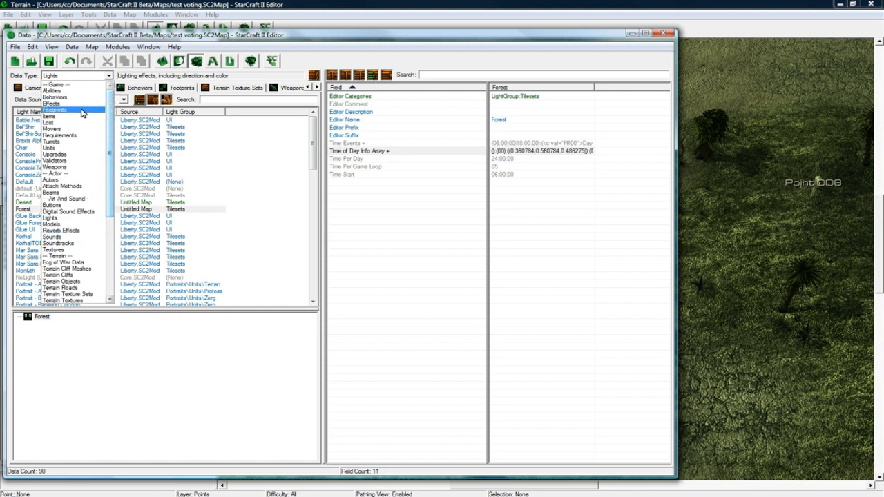
pyautogui.click(55, 110)
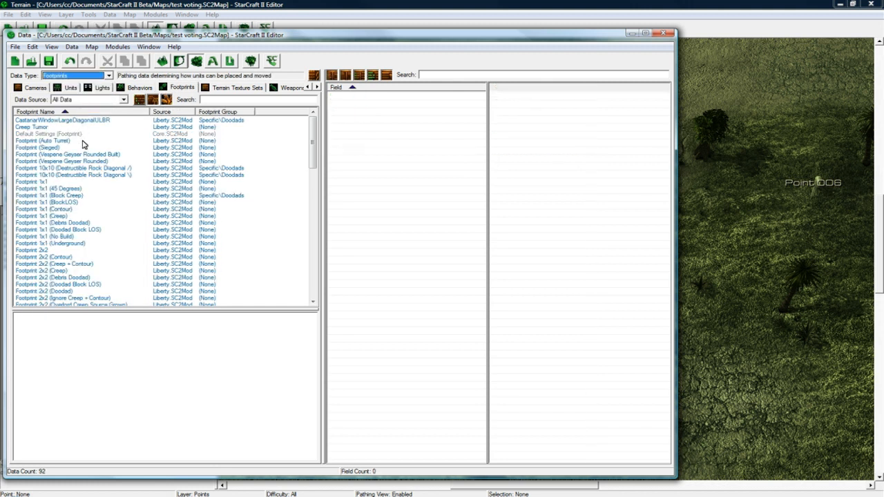
pyautogui.click(49, 195)
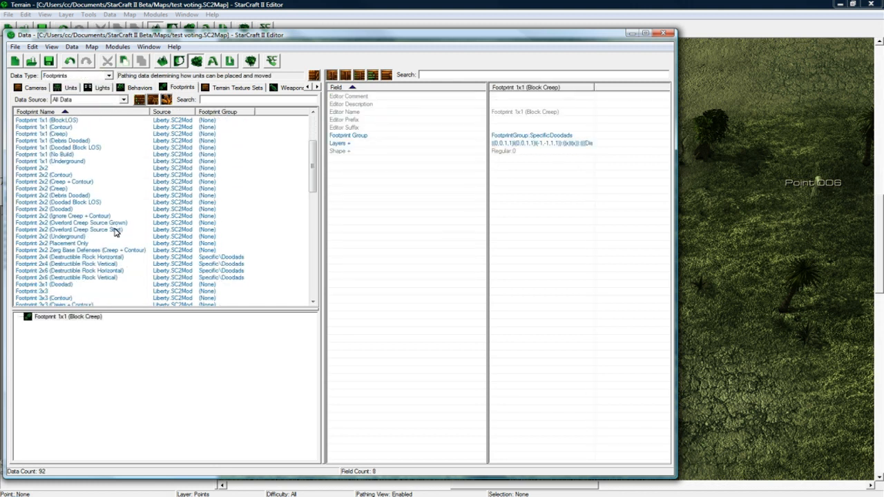
pyautogui.scroll(-3)
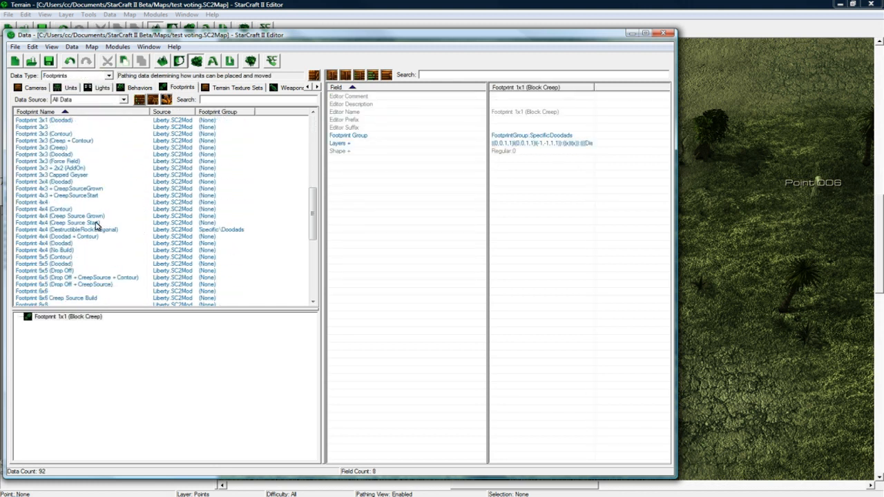
pyautogui.moveTo(87, 219)
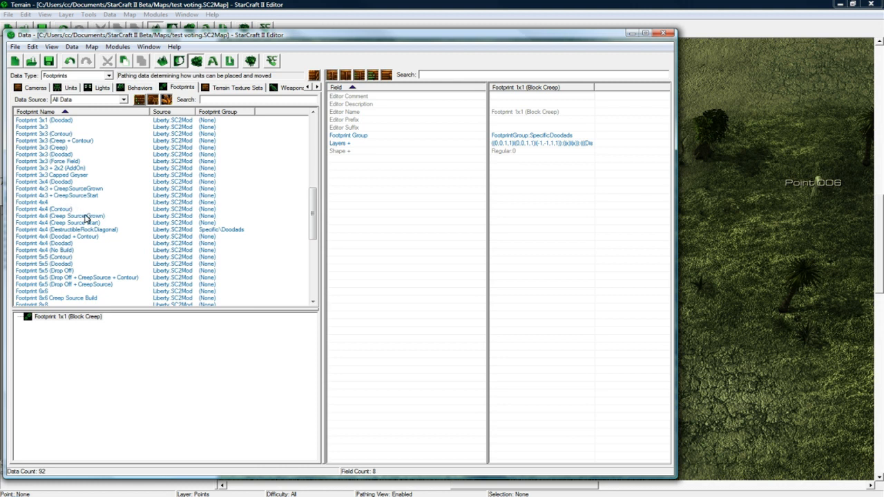
pyautogui.click(60, 215)
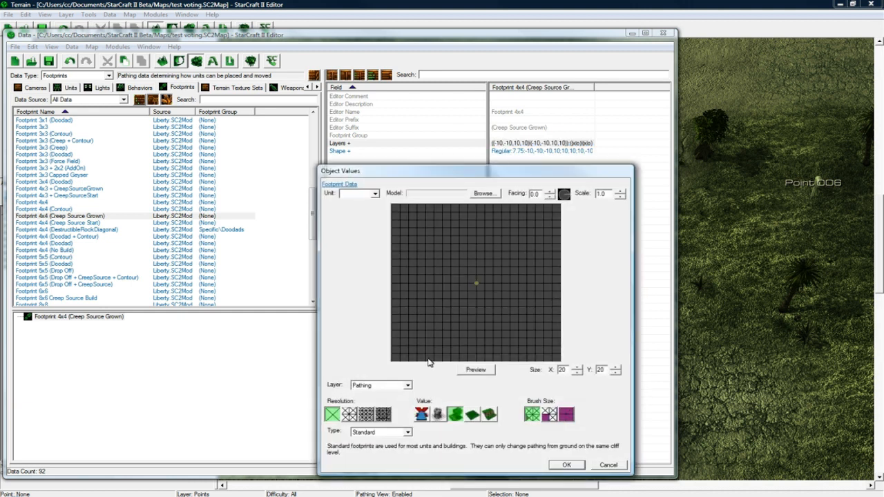
# Assign Set Two to the footprint's Placement Apply layer after reviewing set definitions
pyautogui.click(380, 385)
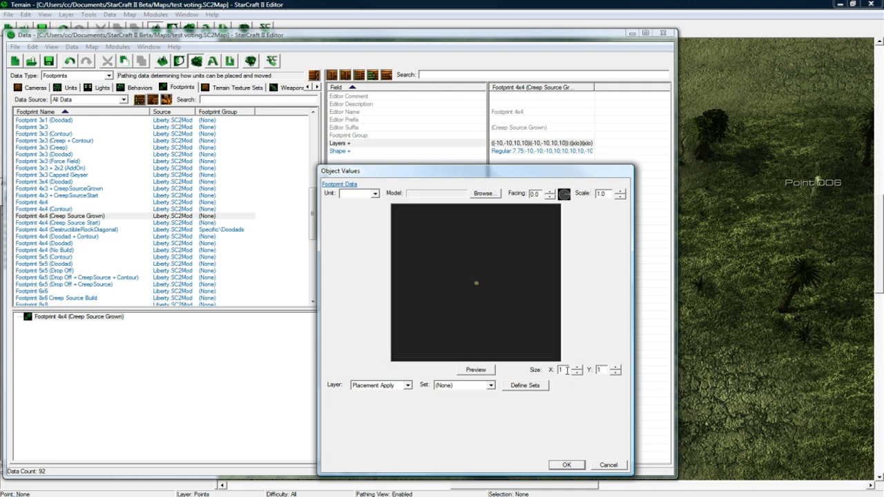
pyautogui.click(459, 384)
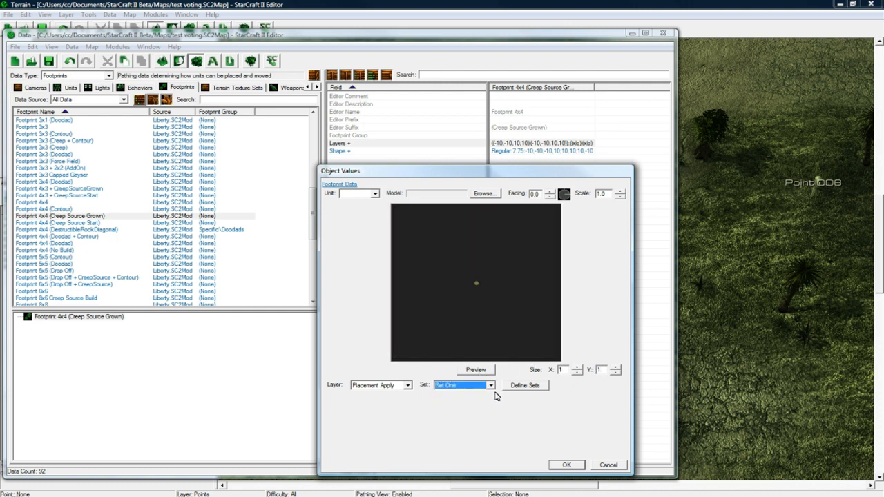
pyautogui.click(524, 386)
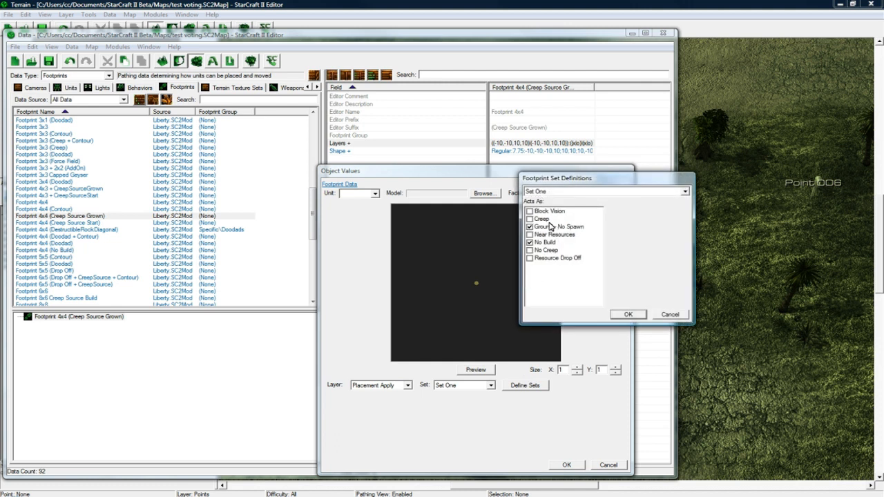
pyautogui.click(606, 191)
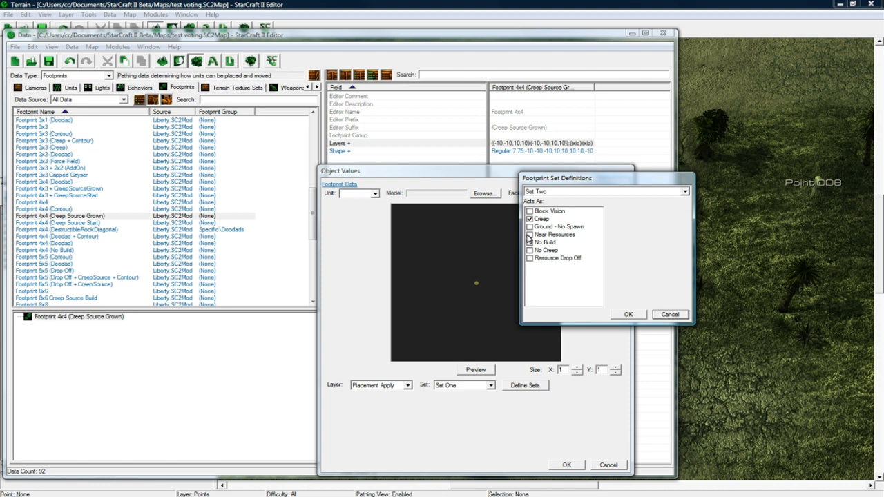
pyautogui.click(627, 314)
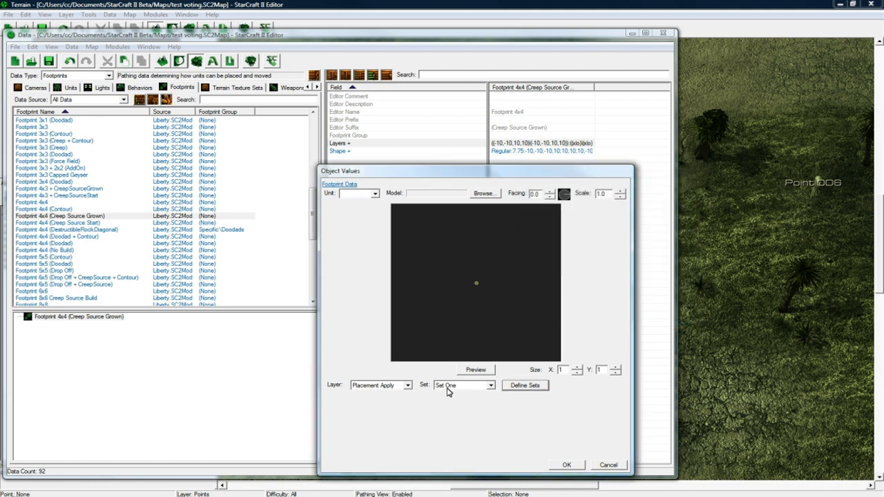
pyautogui.click(462, 386)
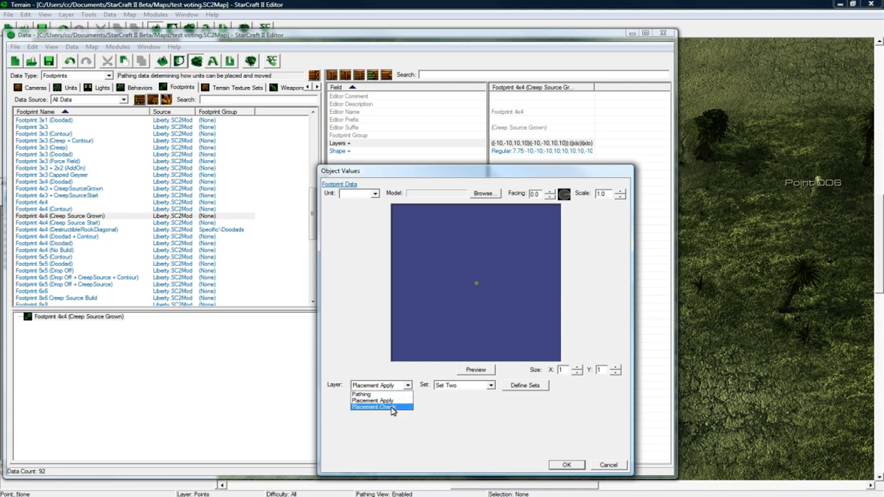
# Put Set Two on the Placement Check layer and confirm the footprint layers
pyautogui.click(378, 406)
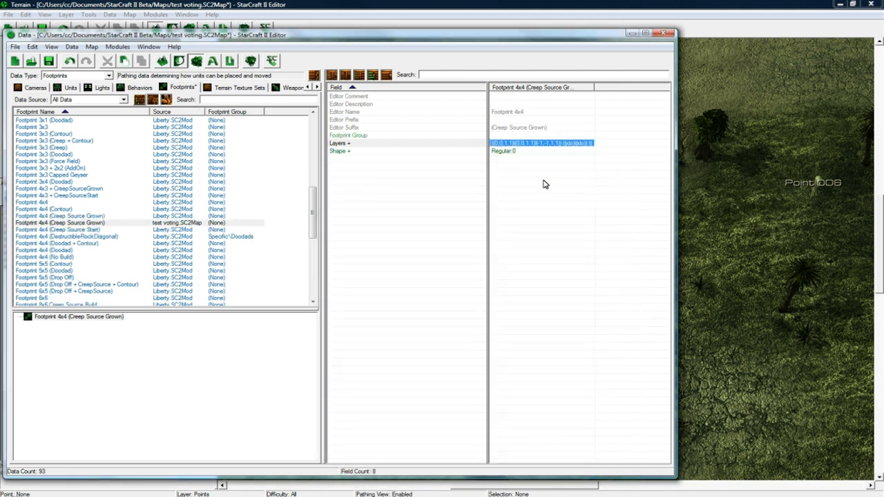
pyautogui.click(518, 152)
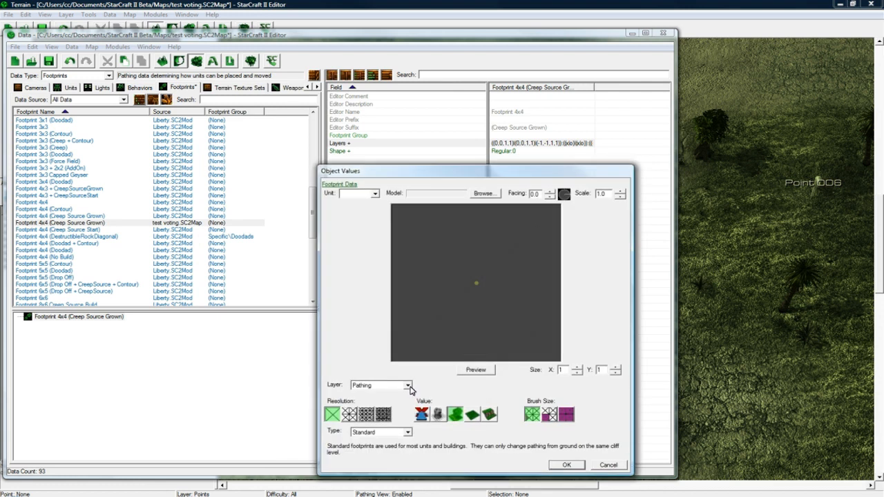
pyautogui.click(565, 464)
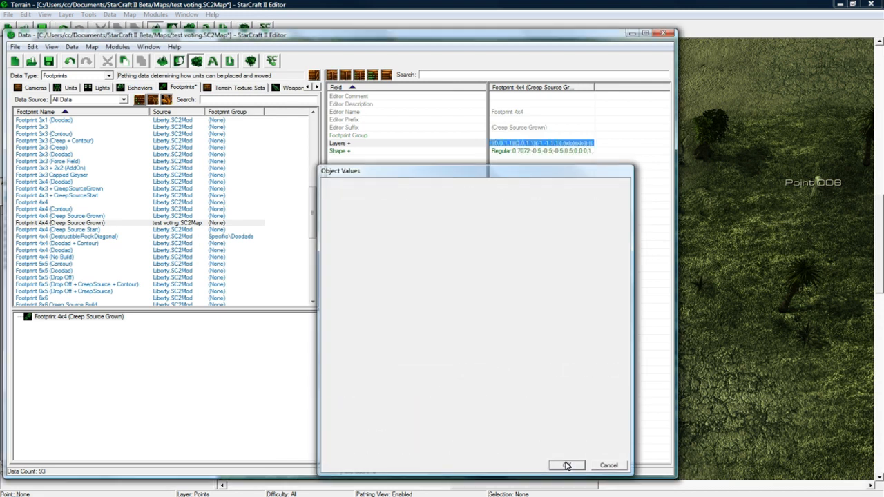
pyautogui.click(566, 465)
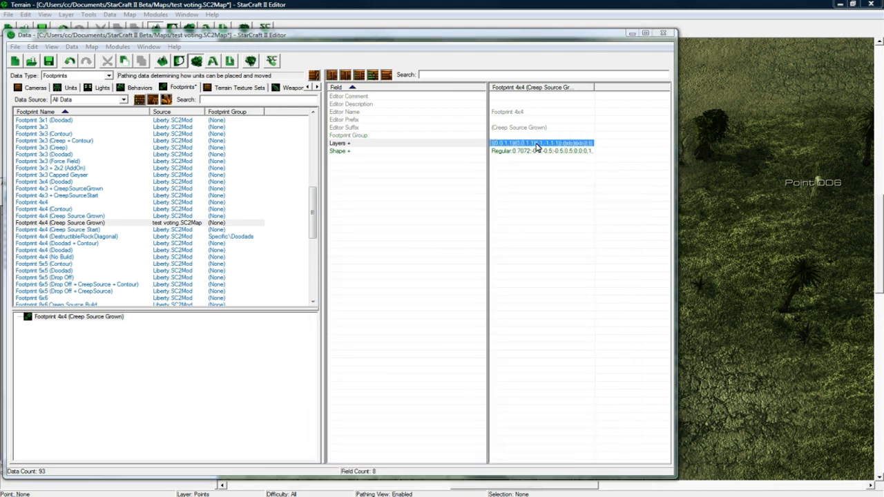
pyautogui.doubleClick(542, 143)
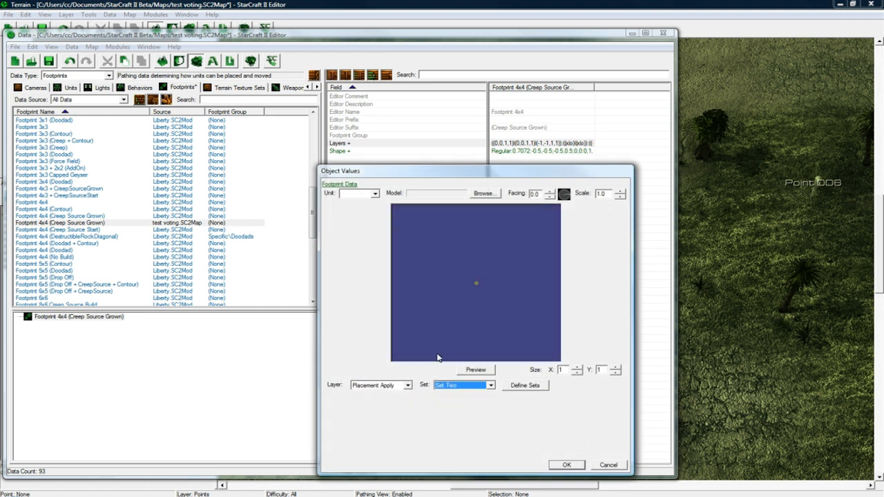
pyautogui.click(380, 385)
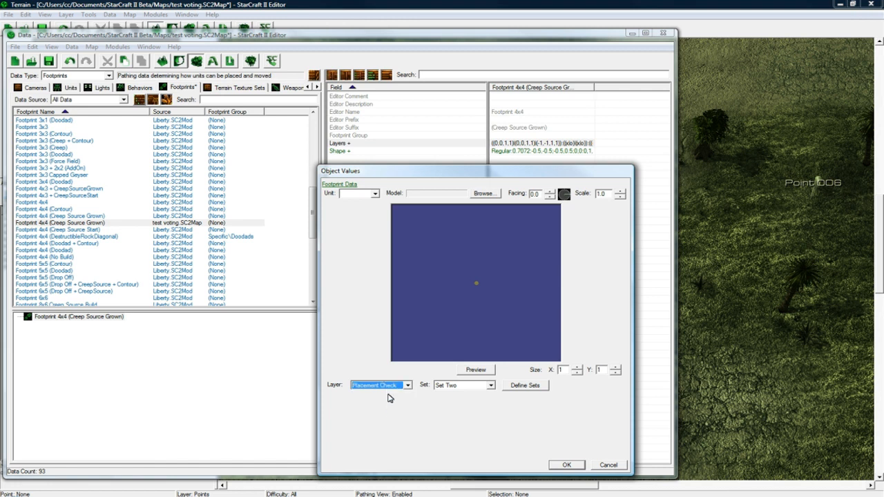
pyautogui.click(381, 385)
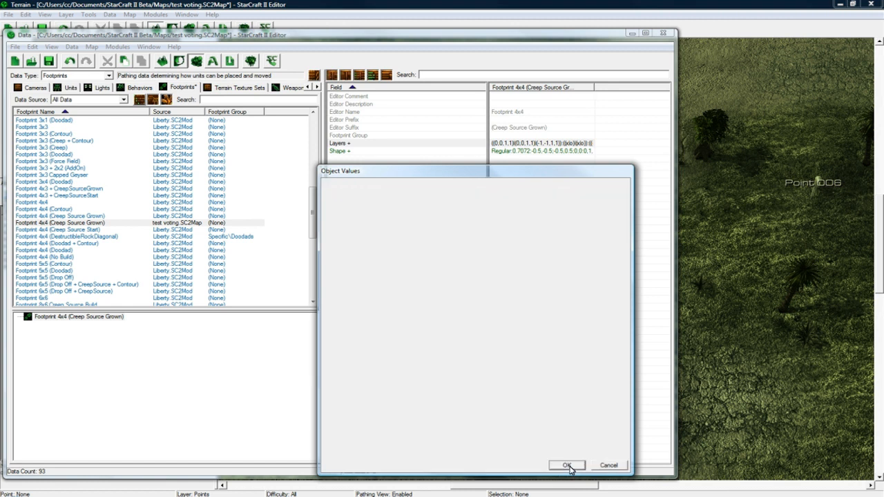
pyautogui.click(566, 465)
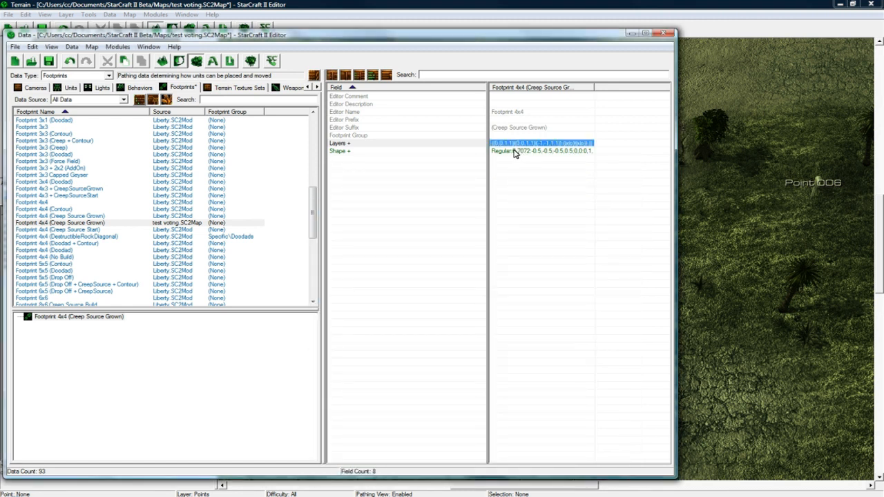
# Rename the Creep Source Grown and Creep Source Start footprint copies from 4x4 to 1x1
pyautogui.click(546, 150)
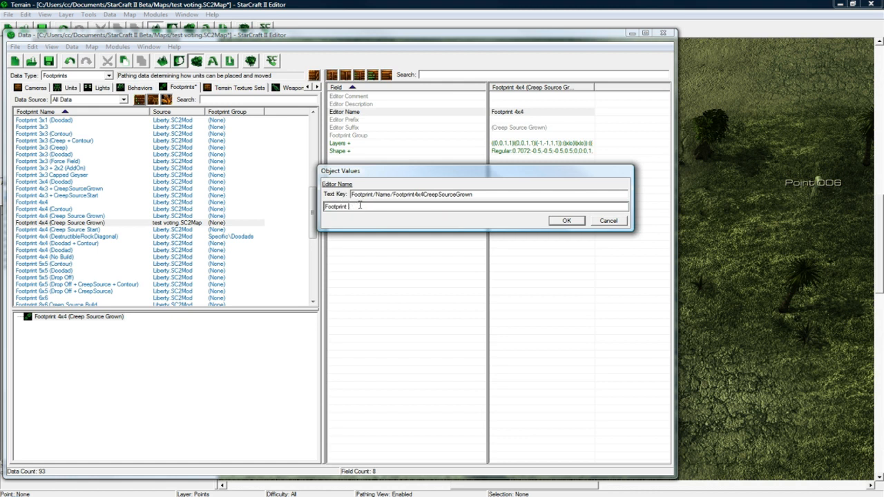
pyautogui.click(565, 221)
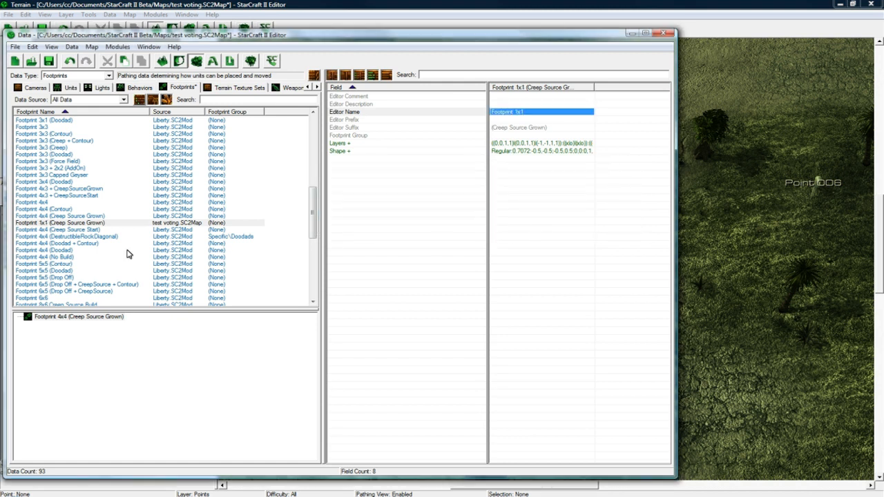
pyautogui.click(90, 222)
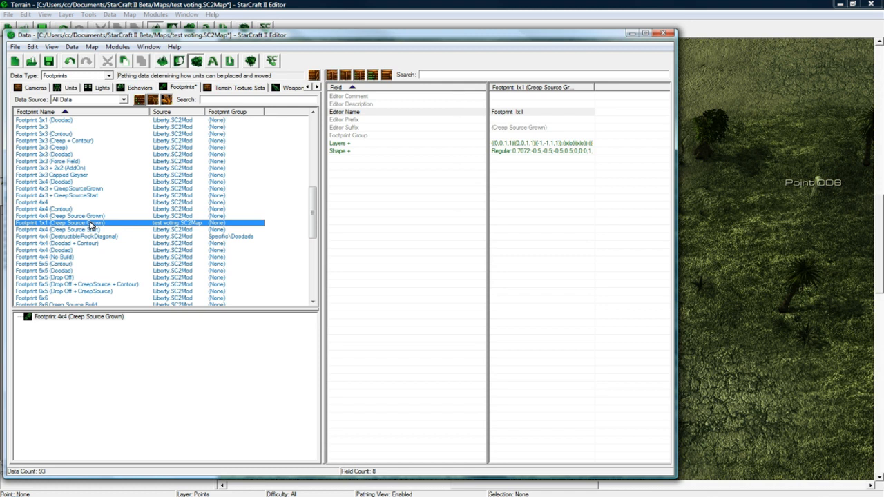
pyautogui.moveTo(101, 232)
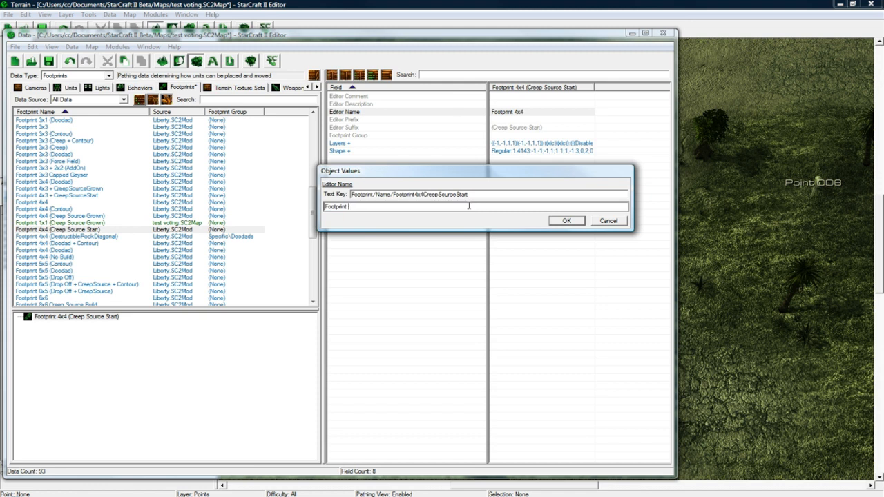
pyautogui.click(566, 220)
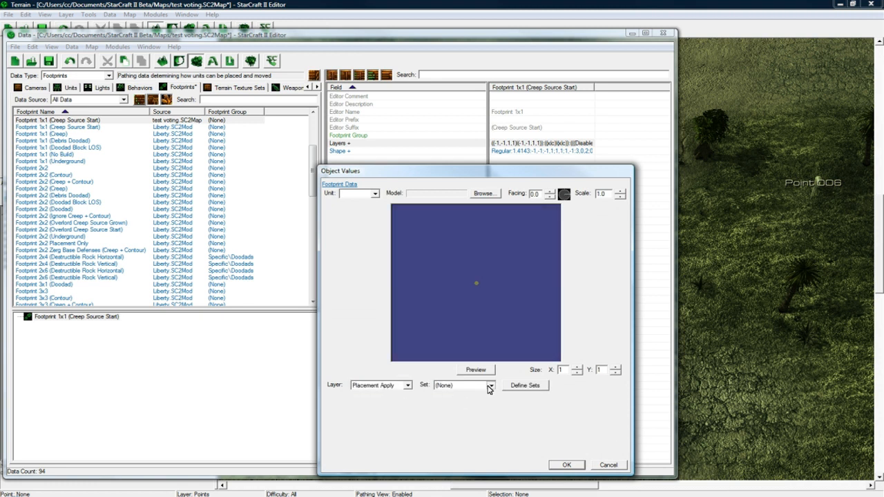
# Assign Set Two to Footprint 1x1 (Creep Source Start)'s placement apply layer and confirm
pyautogui.click(524, 385)
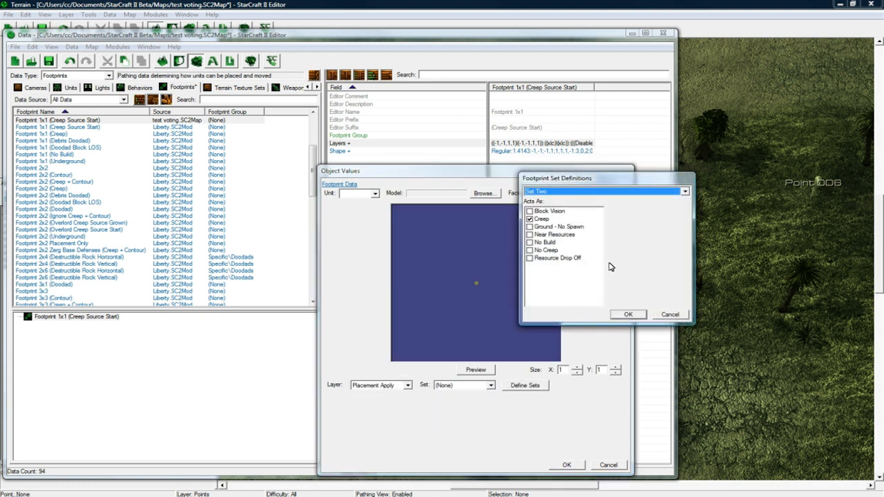
pyautogui.click(627, 314)
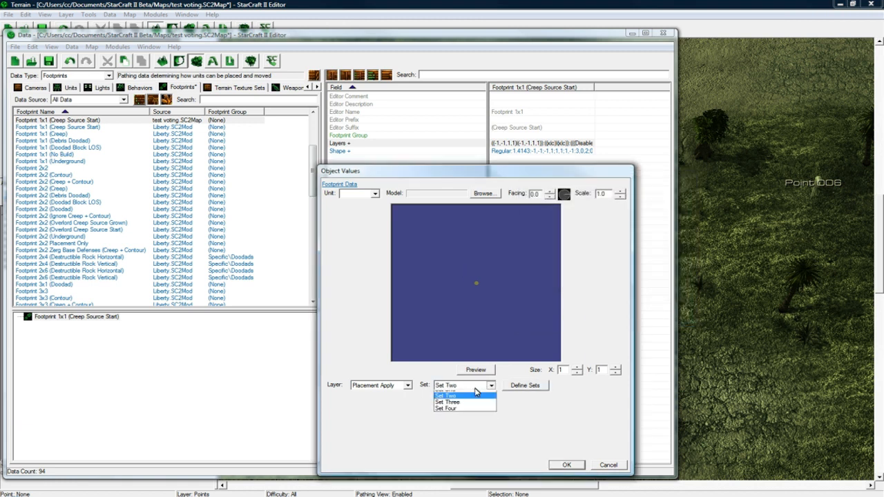
pyautogui.click(448, 385)
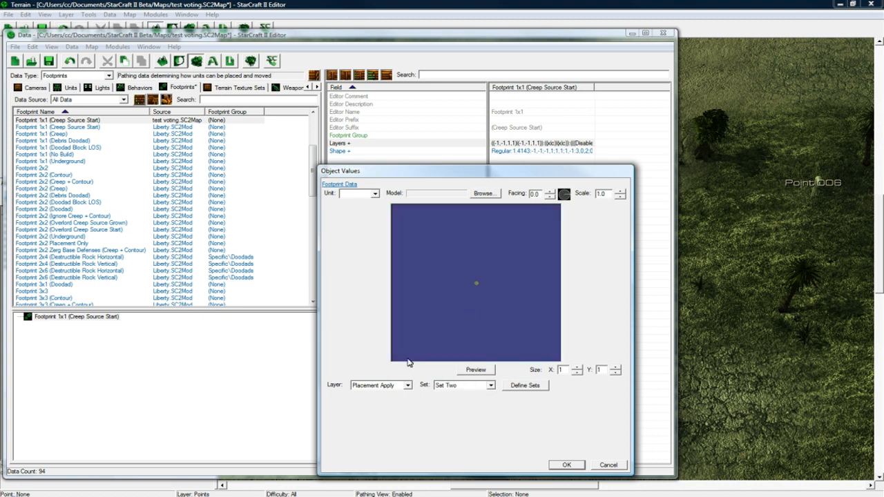
pyautogui.click(380, 385)
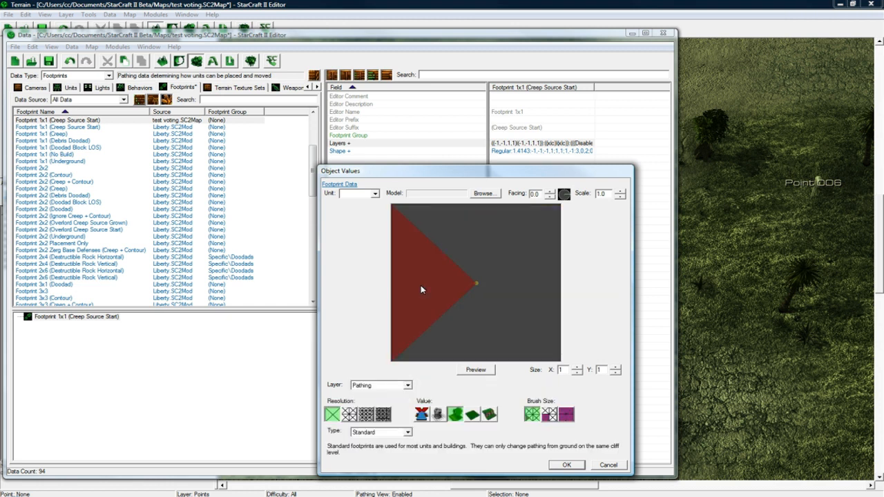
pyautogui.click(566, 464)
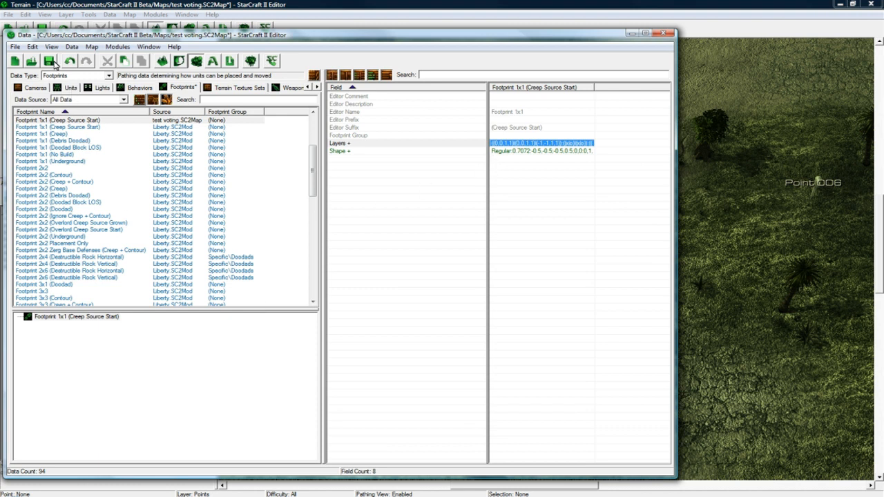
pyautogui.moveTo(117, 178)
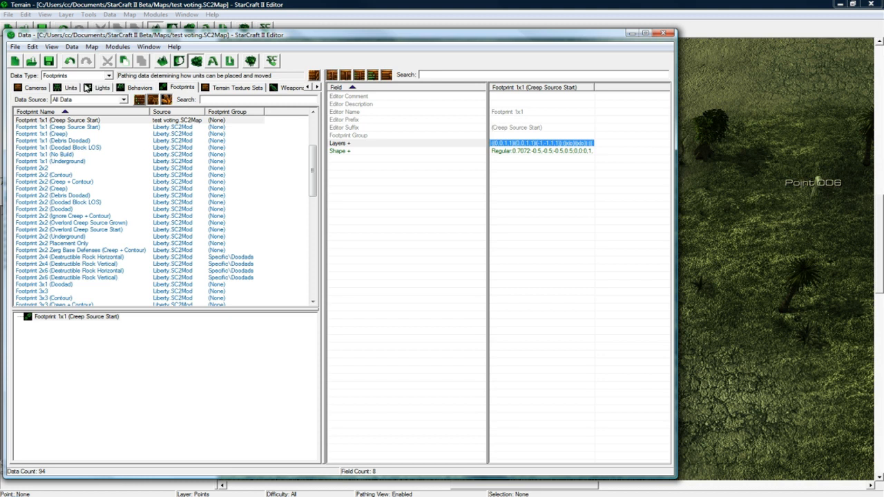
# Filter Behaviors by 'creep' and select Zerg - Creep Growth Medium
pyautogui.click(140, 87)
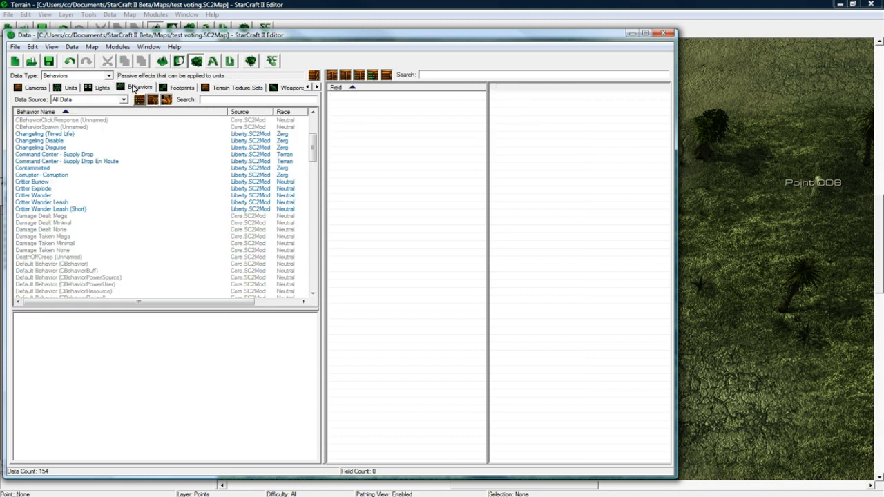
pyautogui.write('creep')
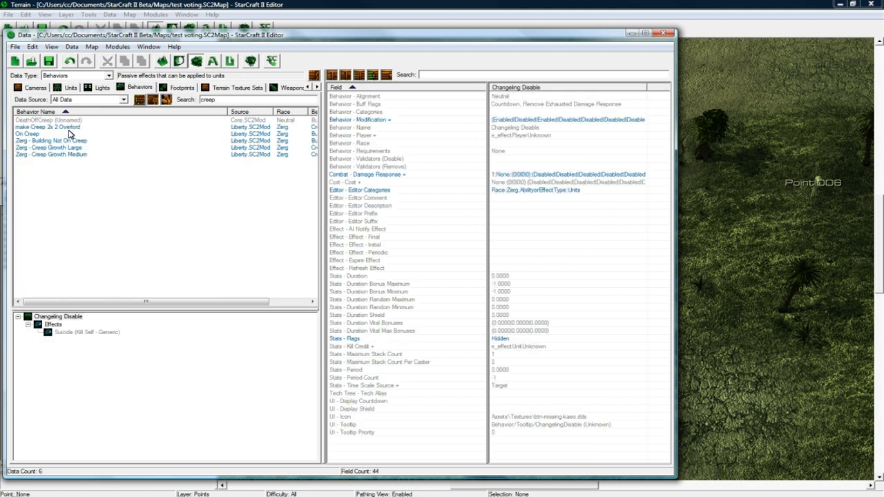
pyautogui.click(48, 127)
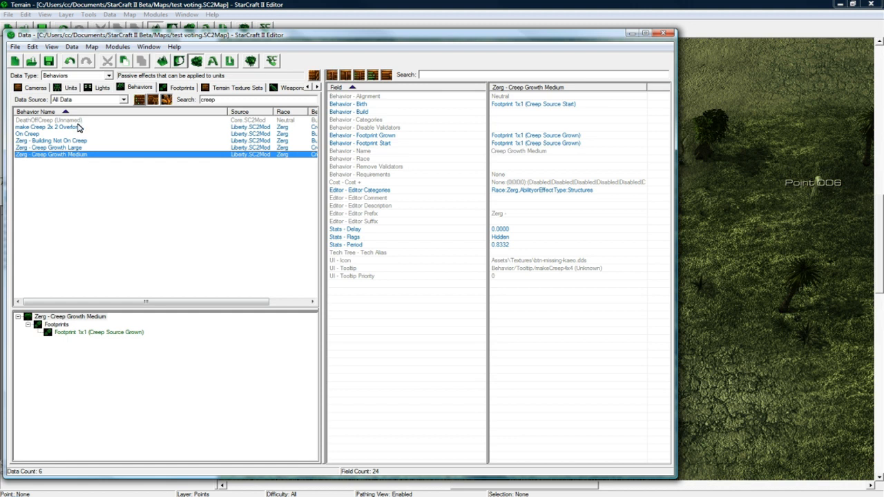
pyautogui.moveTo(191, 212)
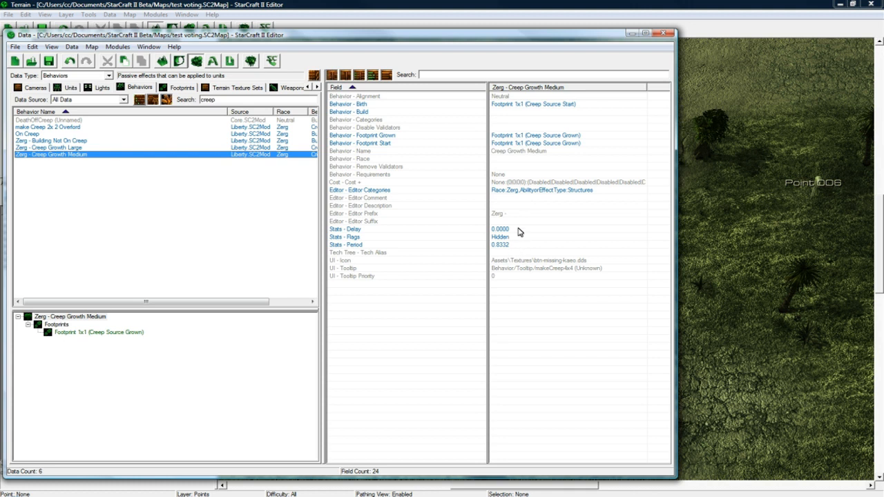
# Rename the copied behavior to Creep Growth Small and show Zerling - Creep Growth Small's fields
pyautogui.doubleClick(518, 151)
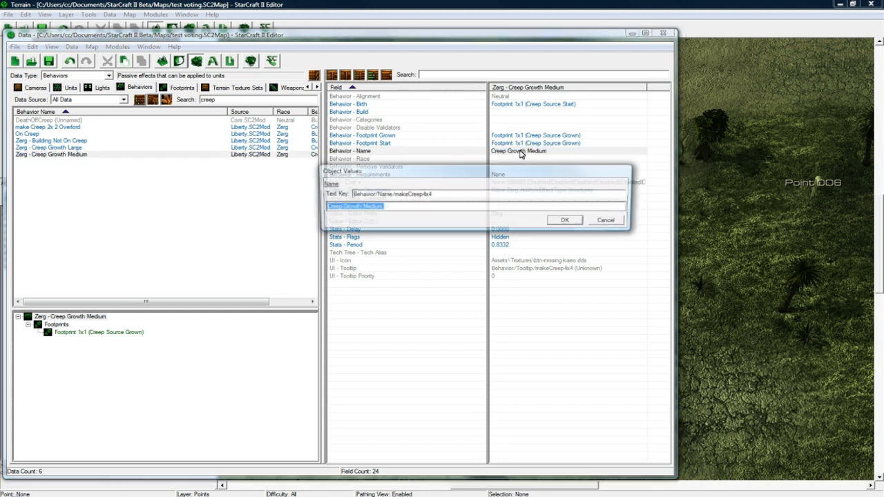
pyautogui.write('Creepy Gwo')
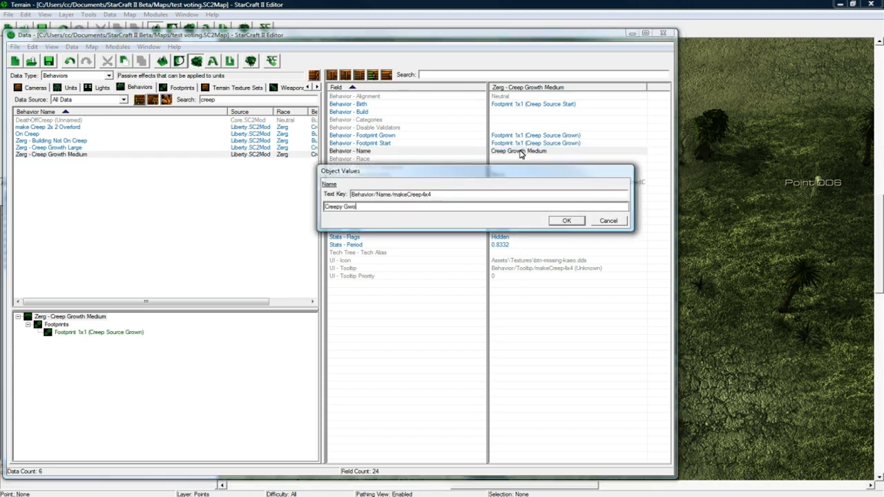
pyautogui.write('th Small')
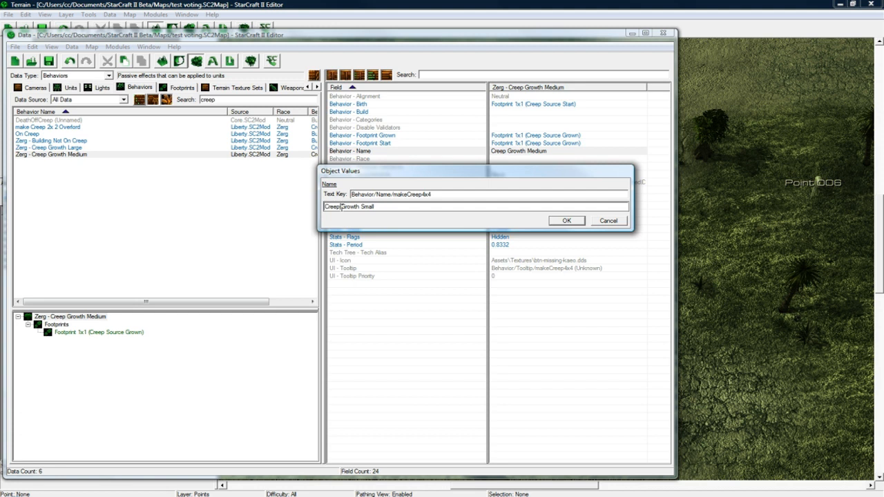
pyautogui.click(565, 220)
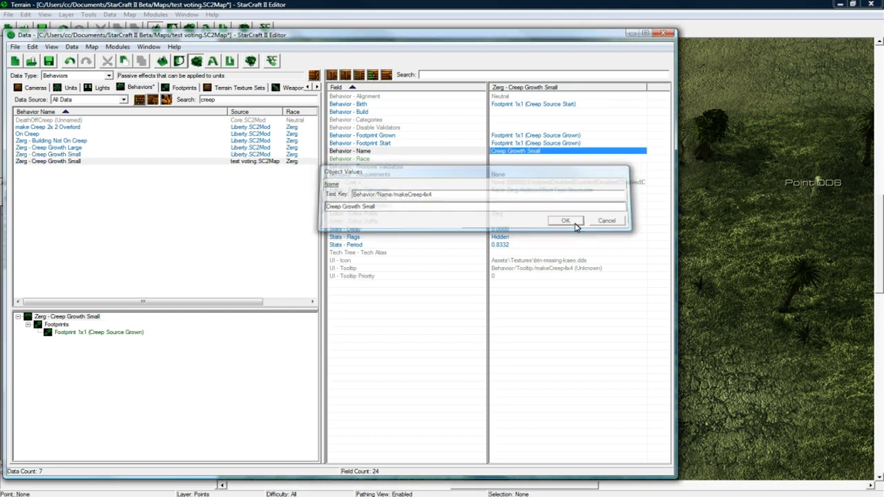
pyautogui.click(565, 220)
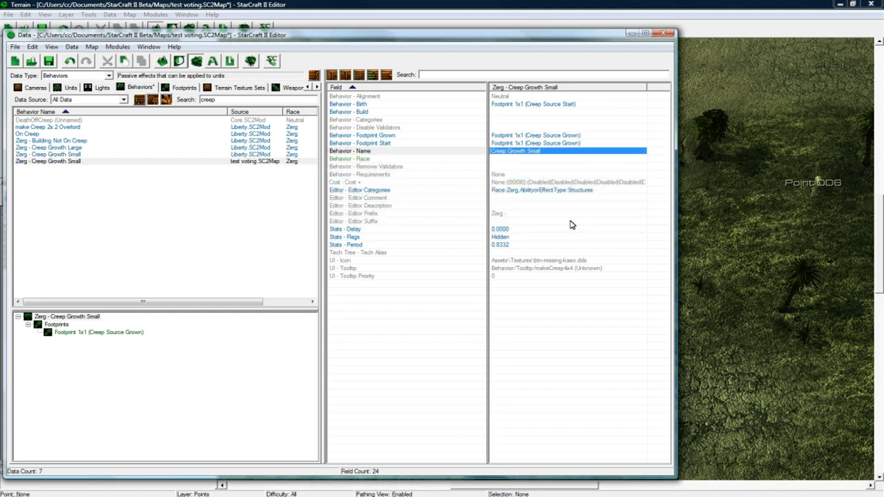
pyautogui.moveTo(518, 129)
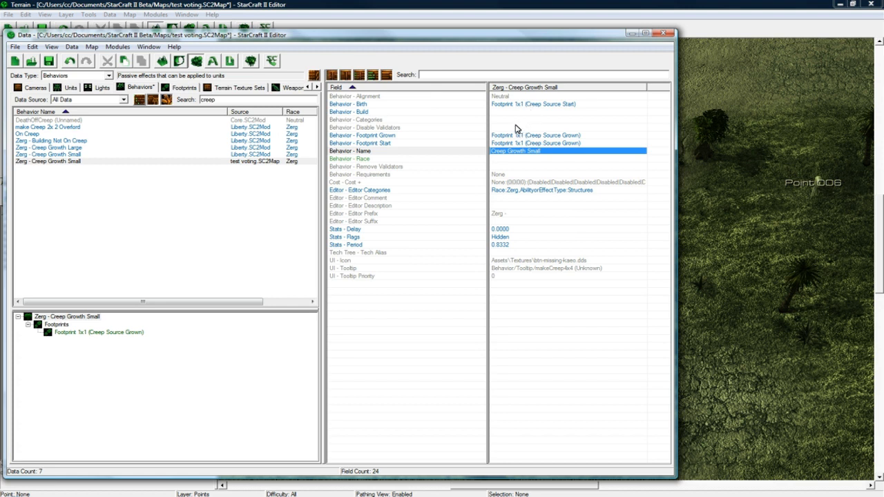
pyautogui.moveTo(486, 217)
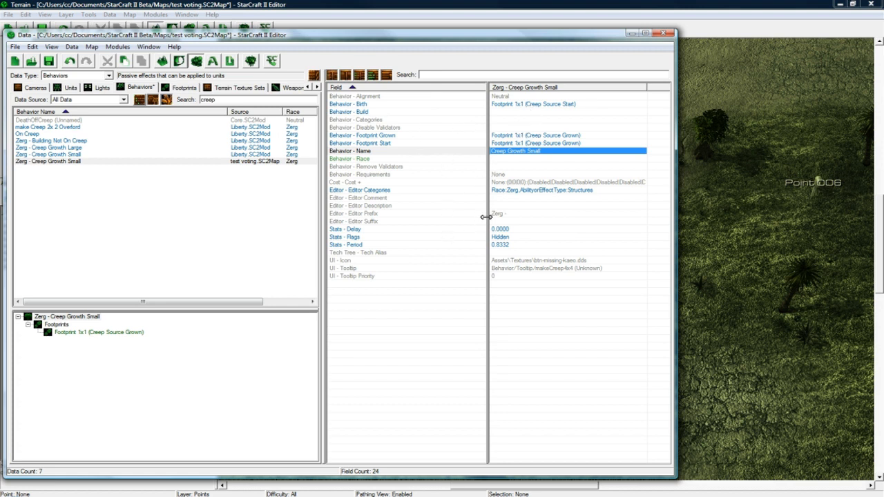
pyautogui.doubleClick(359, 221)
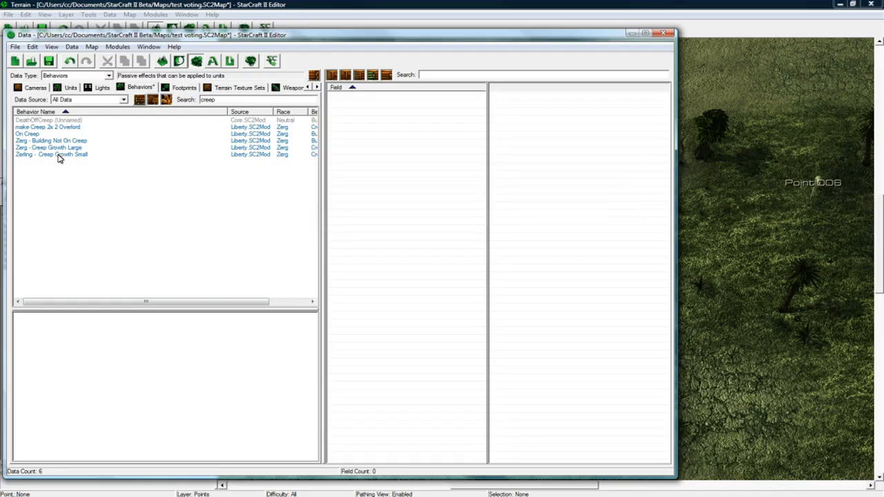
pyautogui.click(52, 154)
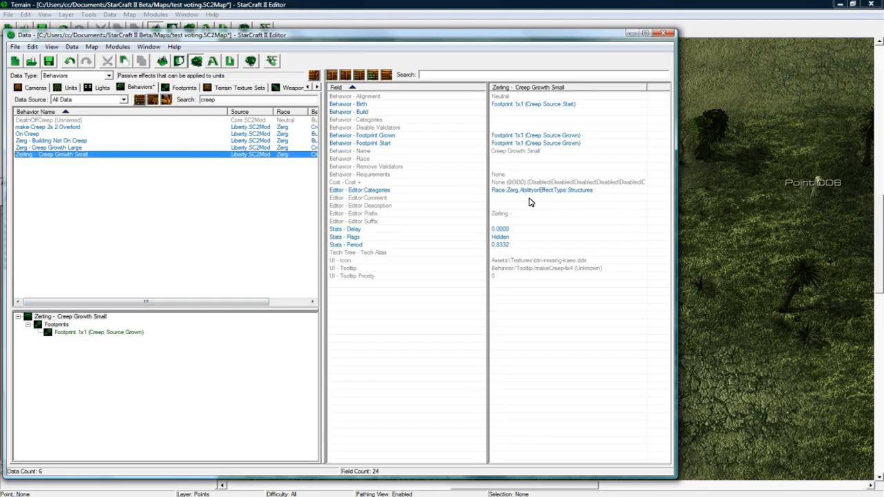
pyautogui.moveTo(508, 232)
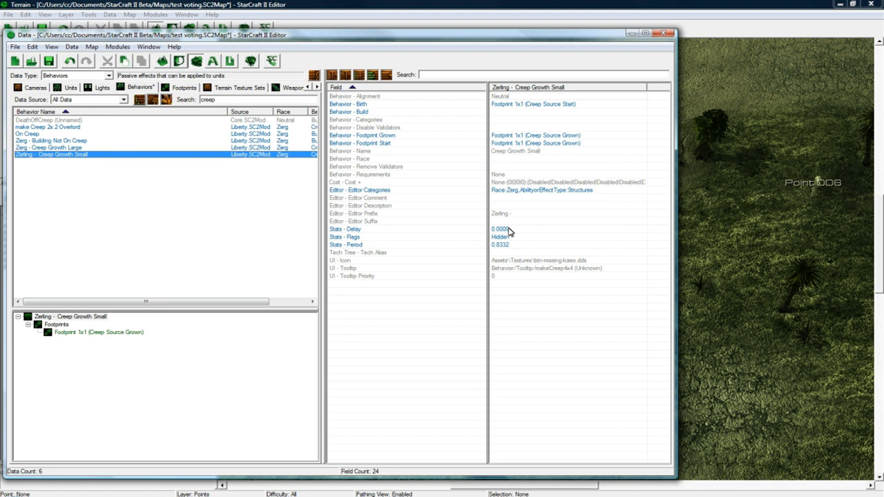
pyautogui.moveTo(510, 227)
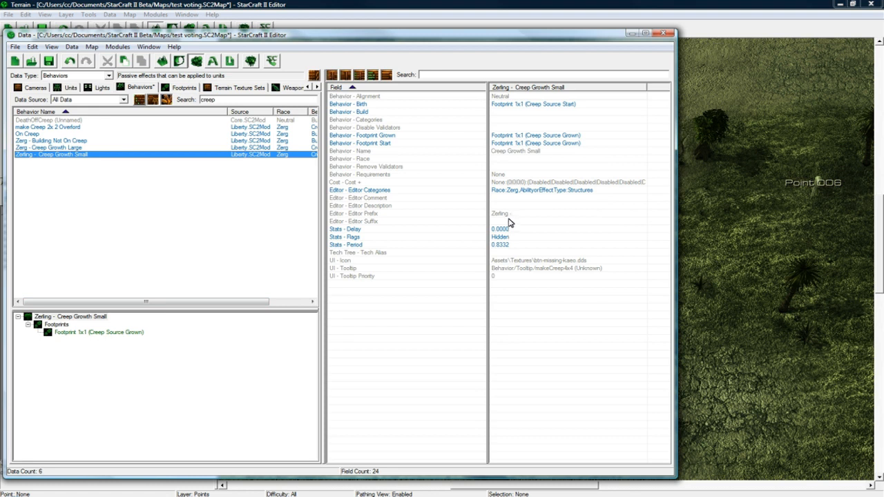
pyautogui.moveTo(513, 109)
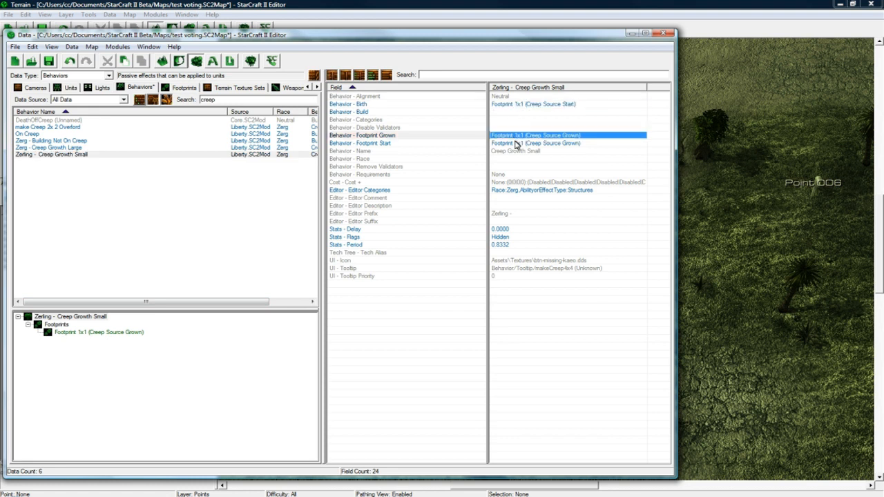
# Set the Zerling - Creep Growth Small behaviour's Stats - Delay to 0.15
pyautogui.click(566, 143)
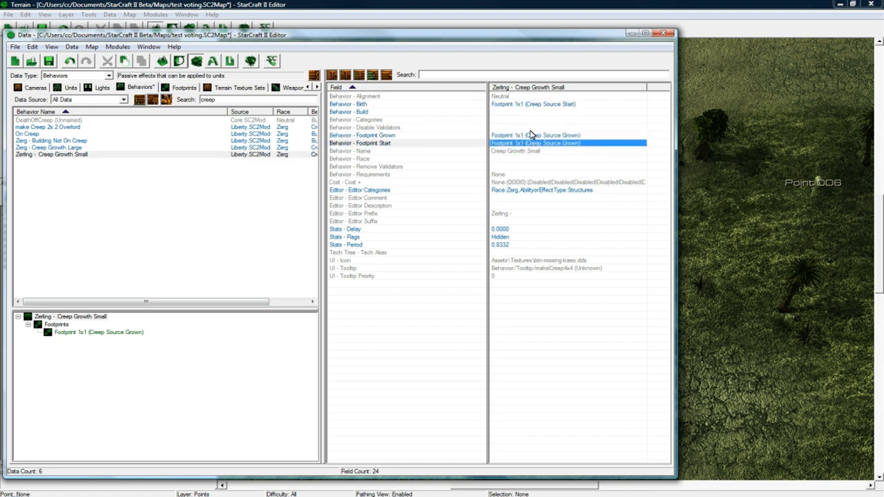
pyautogui.moveTo(524, 140)
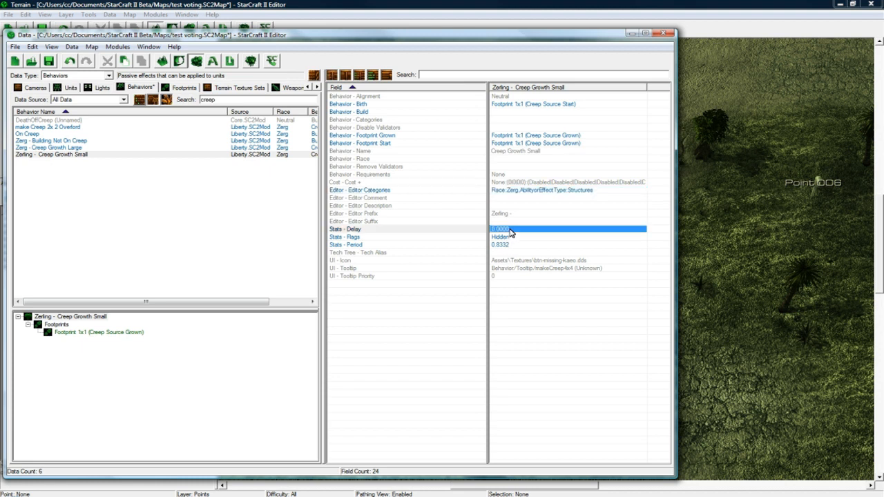
pyautogui.doubleClick(566, 228)
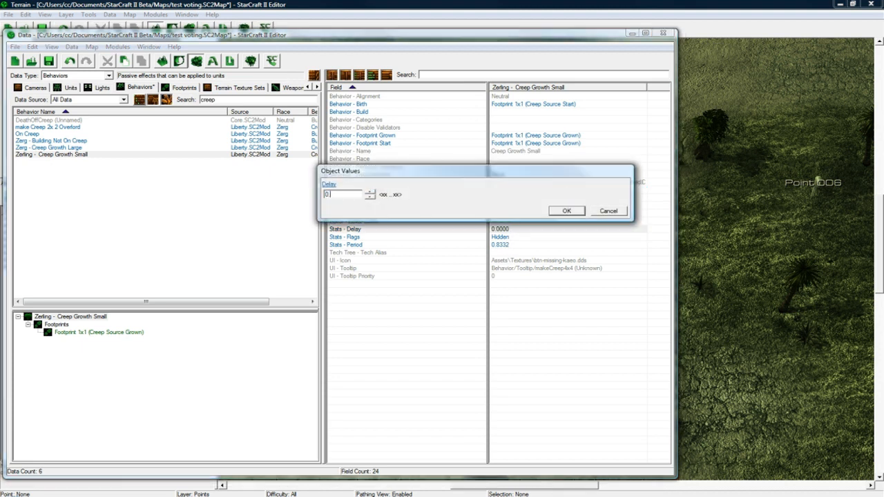
pyautogui.click(566, 211)
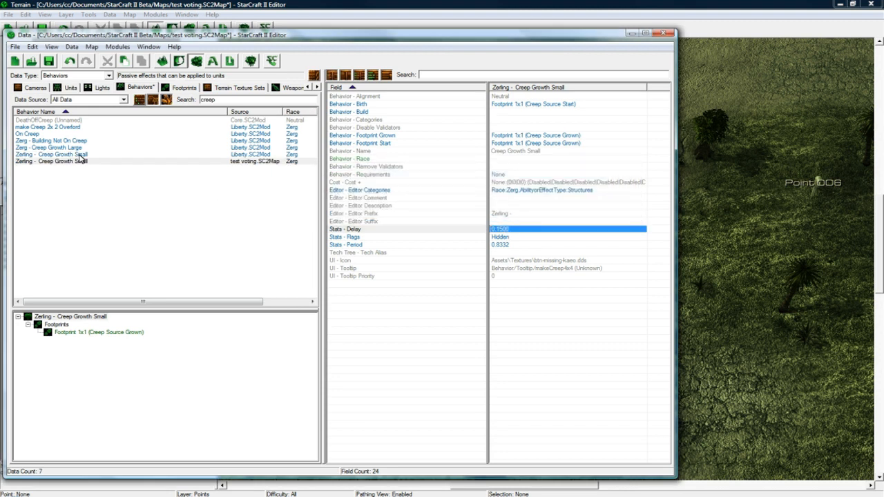
# Set Stats - Period to 0.1 and compare with the original behaviour
pyautogui.click(76, 161)
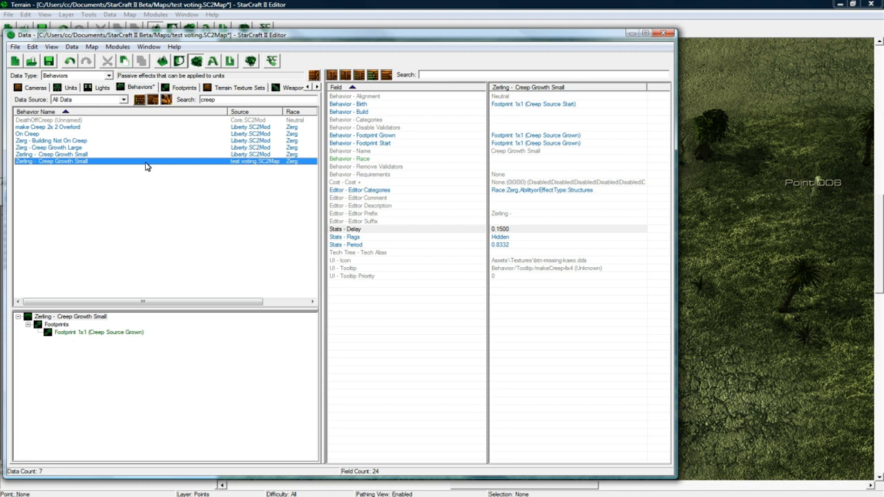
pyautogui.moveTo(130, 171)
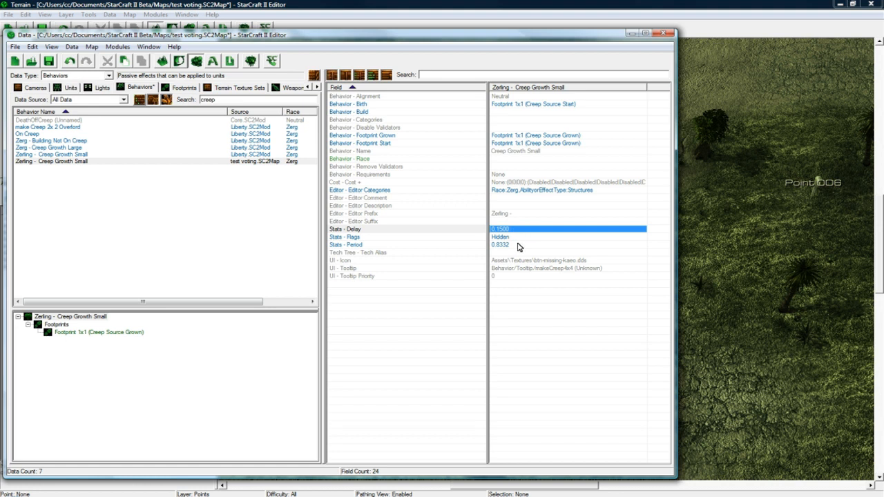
pyautogui.doubleClick(501, 244)
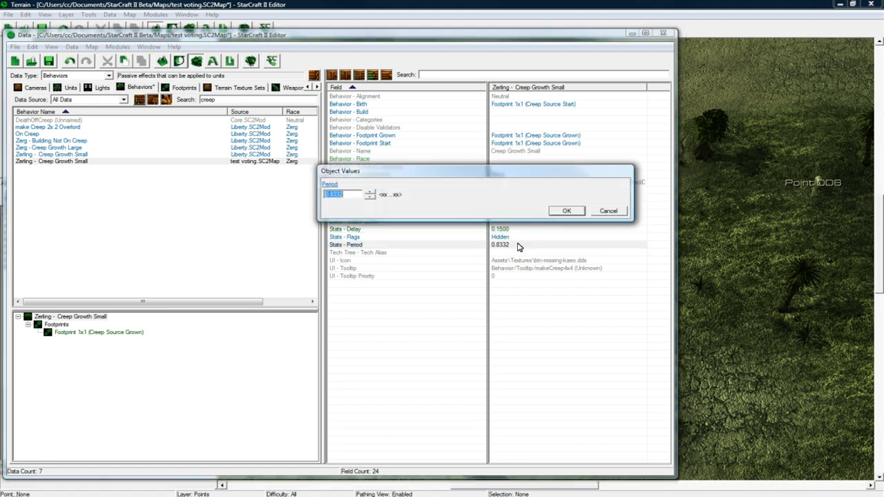
pyautogui.click(565, 210)
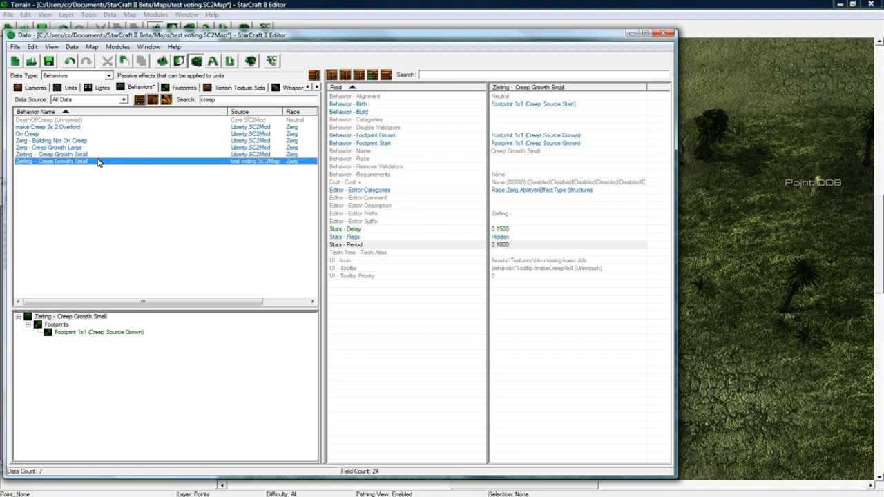
pyautogui.click(52, 154)
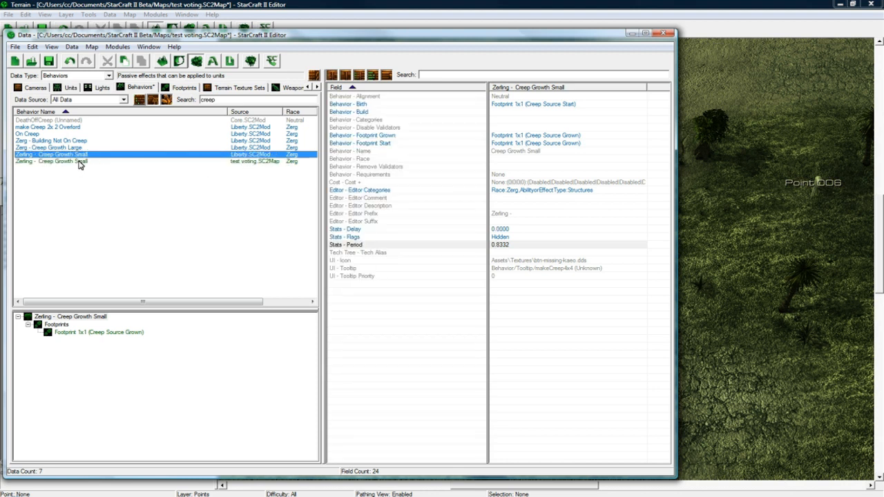
pyautogui.click(88, 161)
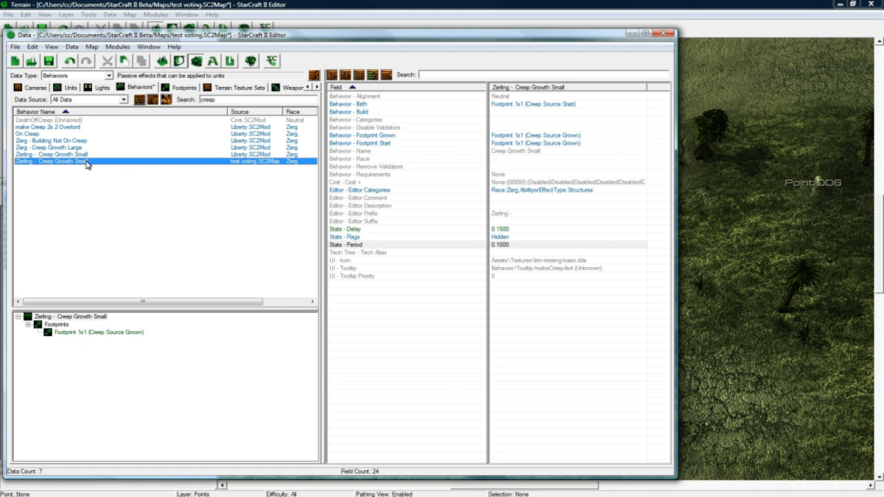
pyautogui.moveTo(152, 180)
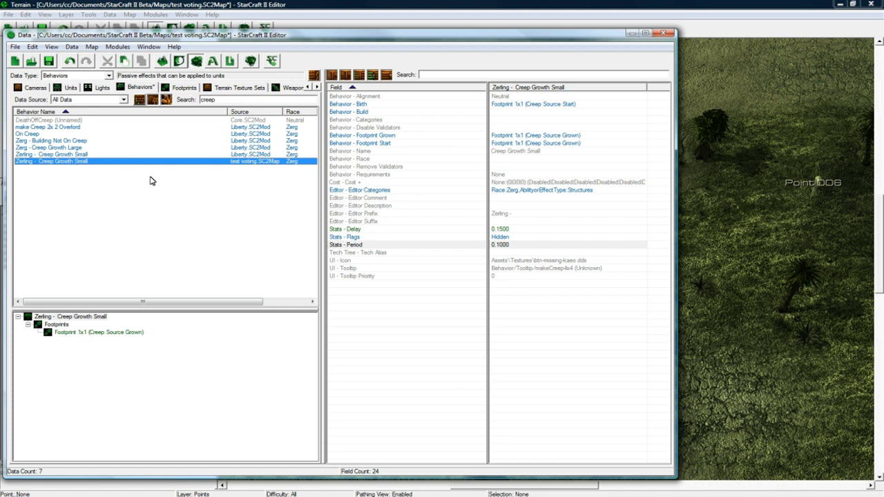
pyautogui.moveTo(97, 80)
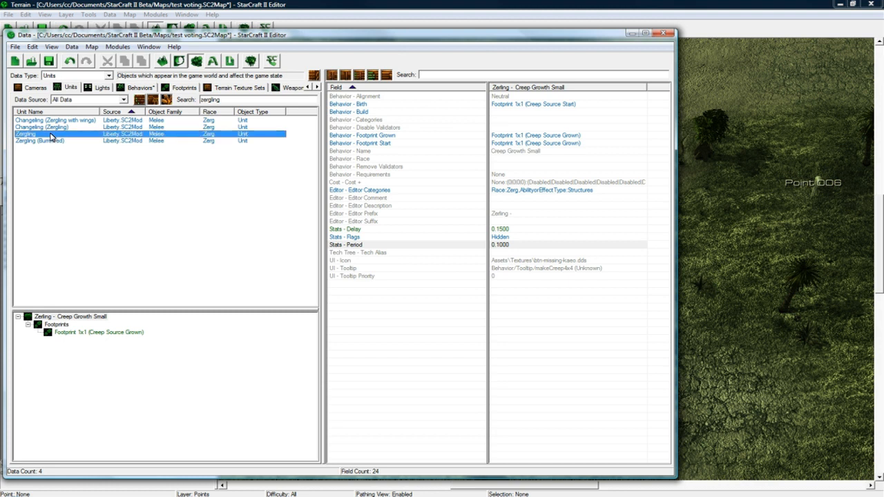
# Add Zerling - Creep Growth Small to the Zergling unit's Behaviors list
pyautogui.click(26, 134)
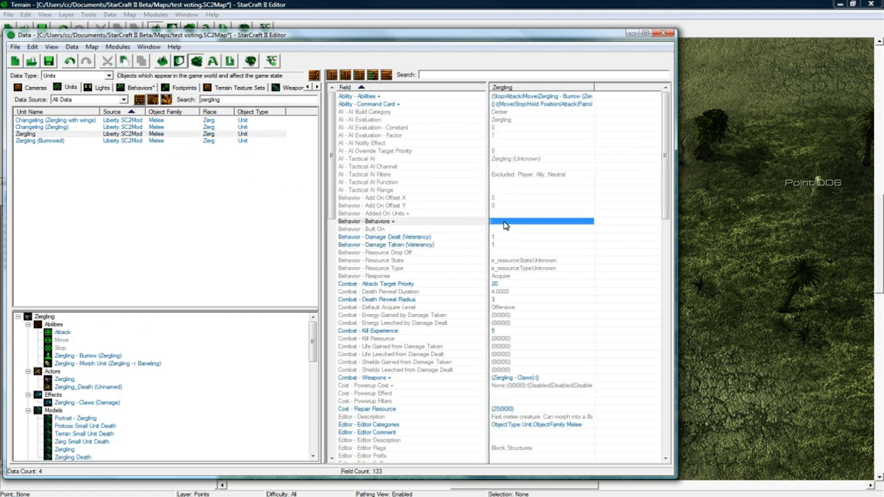
pyautogui.doubleClick(542, 221)
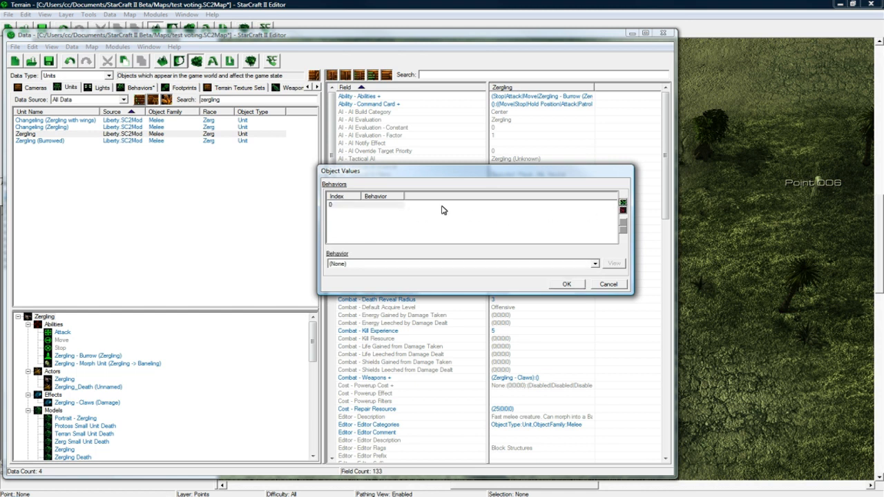
pyautogui.click(594, 264)
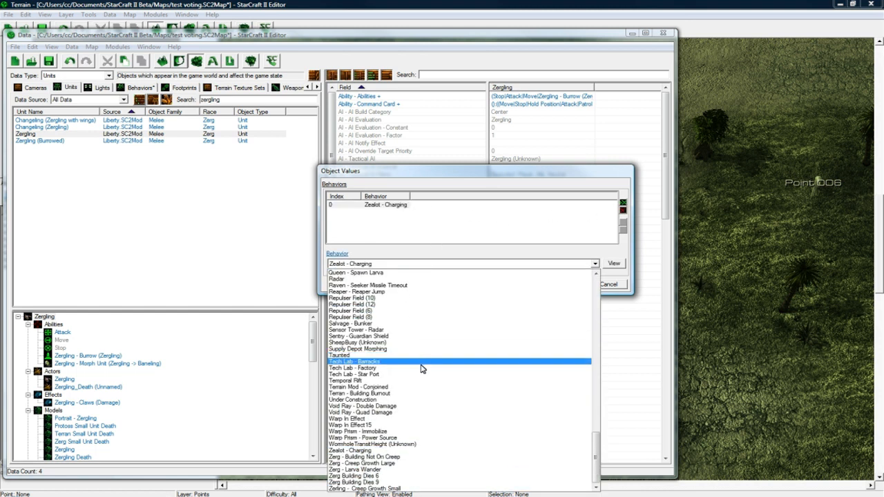
pyautogui.click(364, 477)
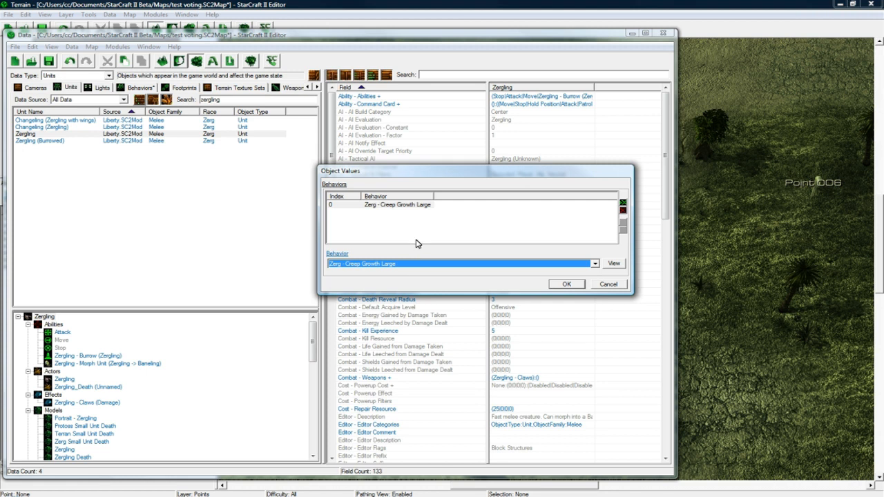
pyautogui.click(592, 263)
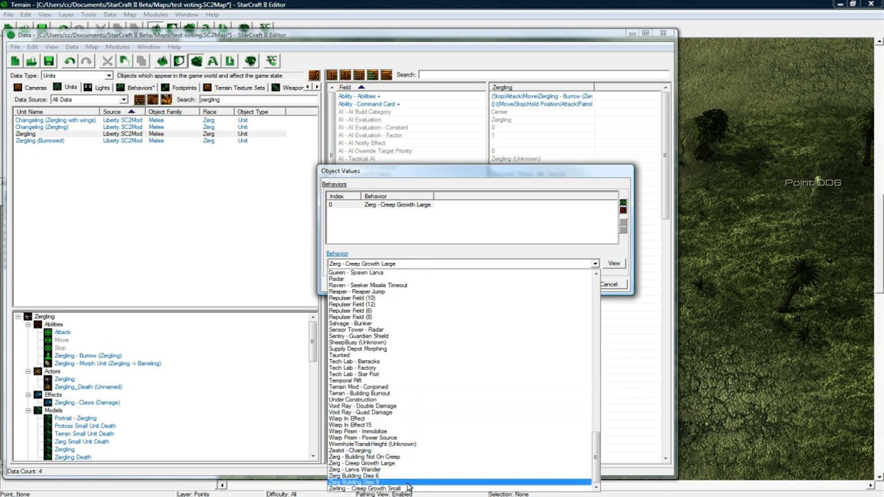
pyautogui.click(366, 488)
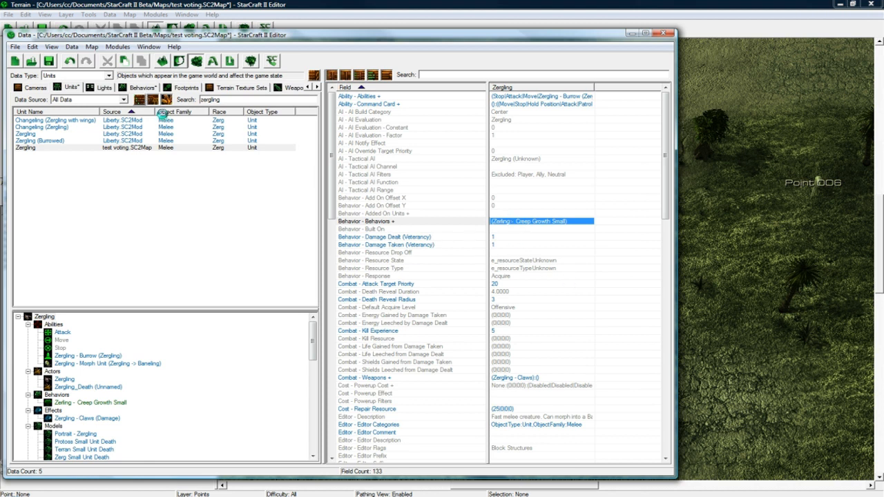
pyautogui.click(110, 76)
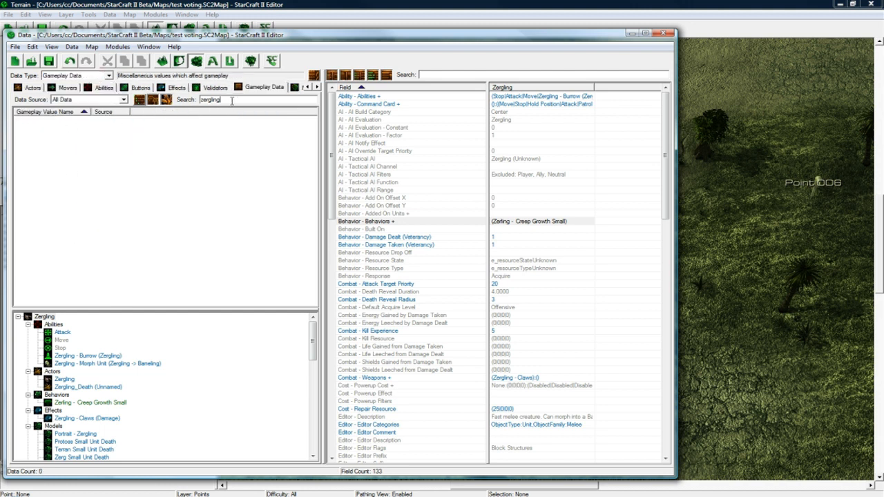
# Clear the zergling filter and edit a Default SC2 Gameplay Settings value
pyautogui.click(55, 134)
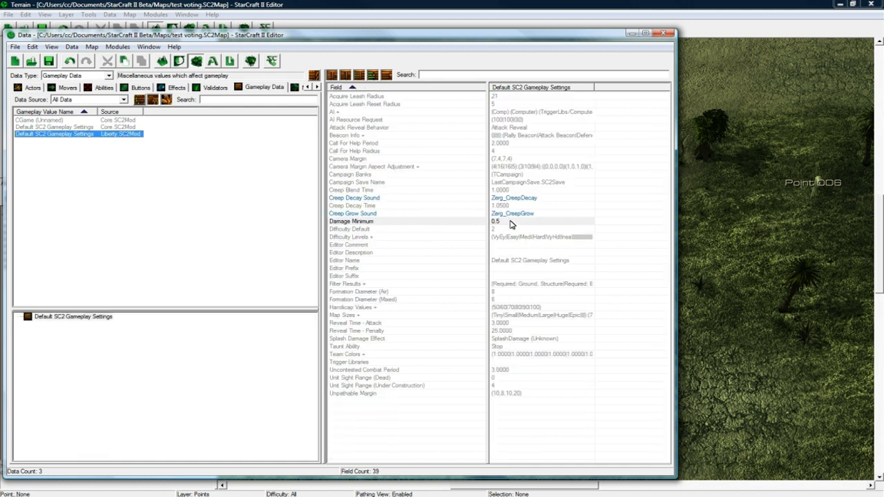
pyautogui.doubleClick(497, 205)
pyautogui.write('25.0000')
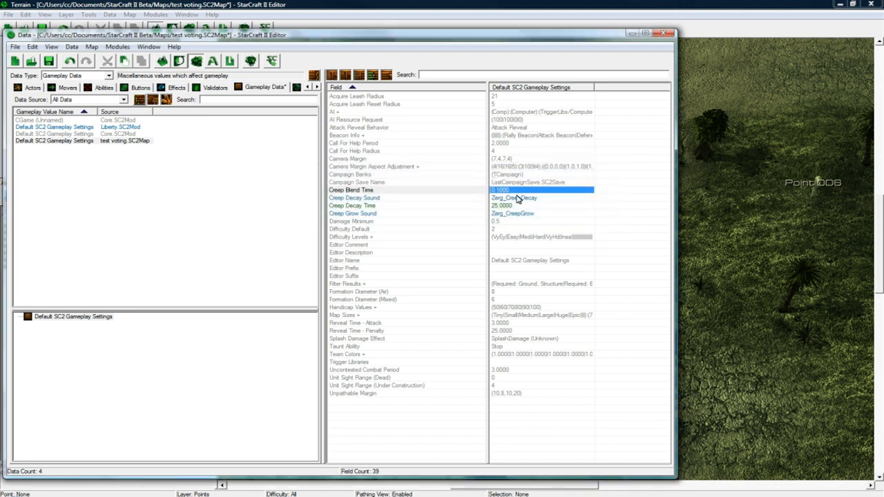
pyautogui.moveTo(482, 199)
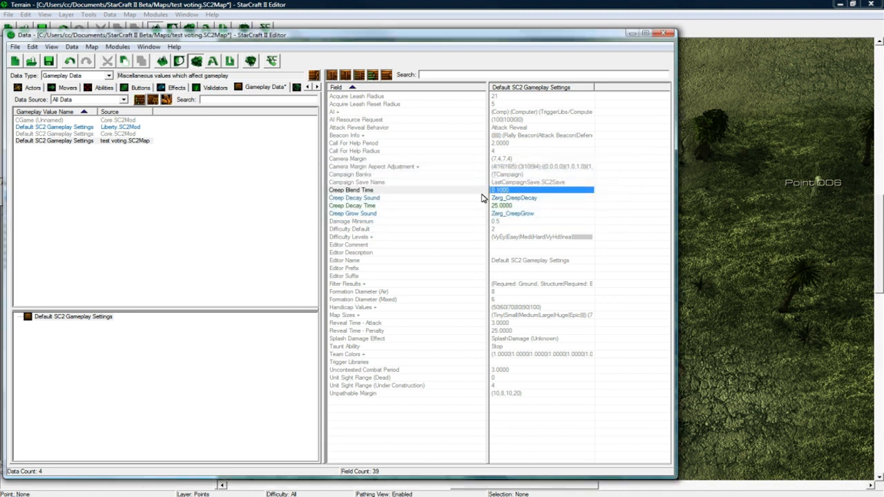
pyautogui.moveTo(507, 209)
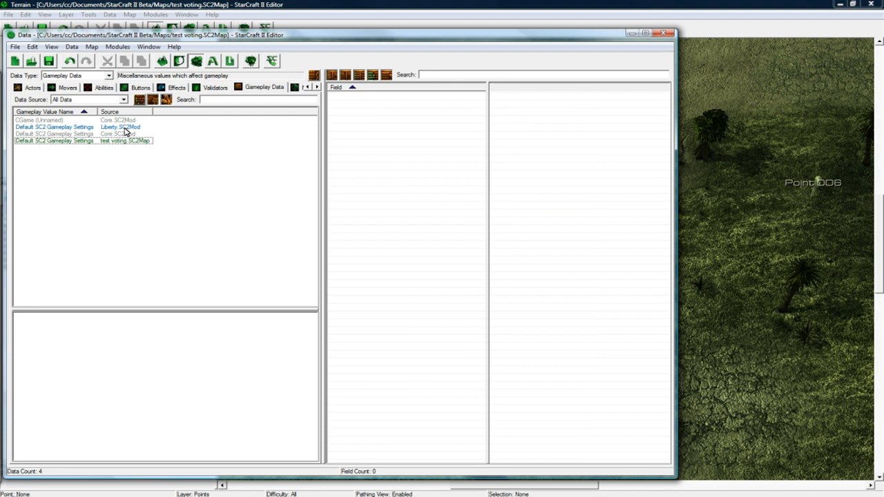
pyautogui.moveTo(132, 173)
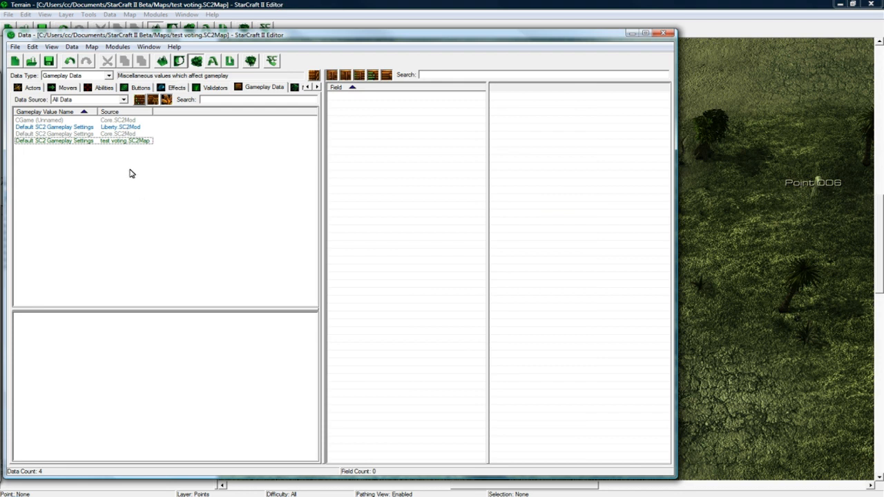
pyautogui.moveTo(133, 195)
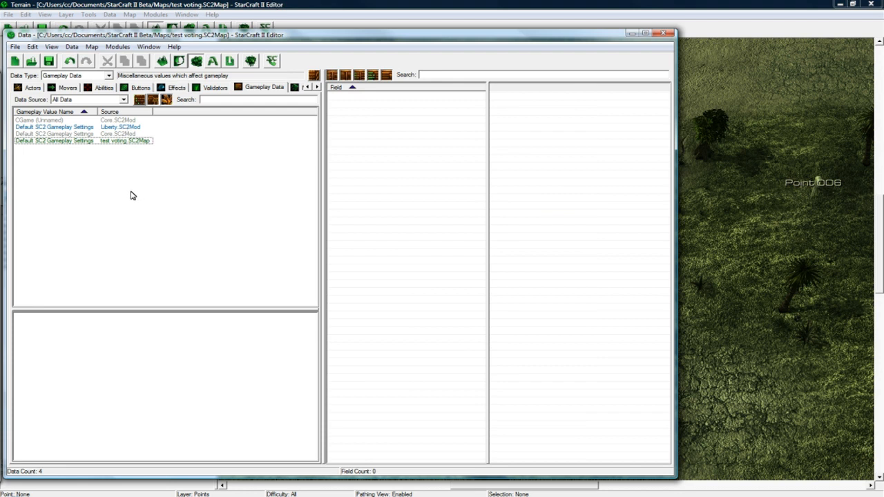
pyautogui.moveTo(178, 61)
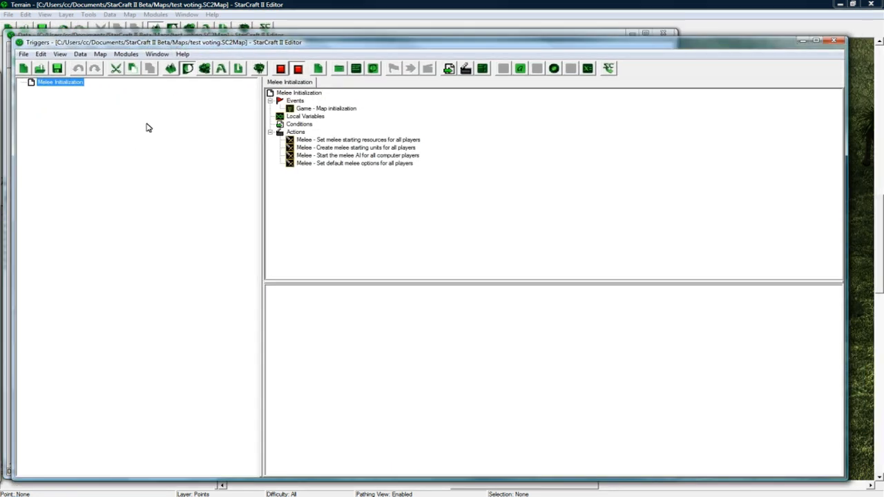
# Delete the four default Melee actions, leaving only the map initialization event
pyautogui.click(358, 139)
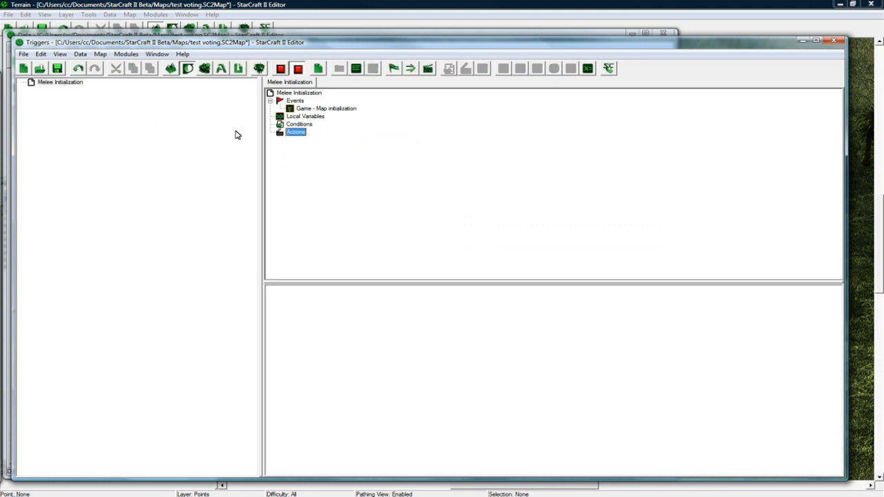
pyautogui.click(60, 81)
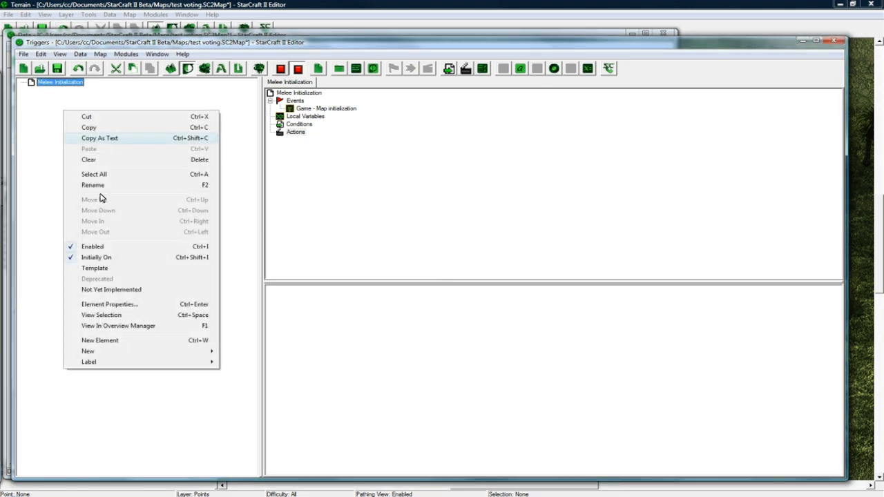
pyautogui.moveTo(183, 357)
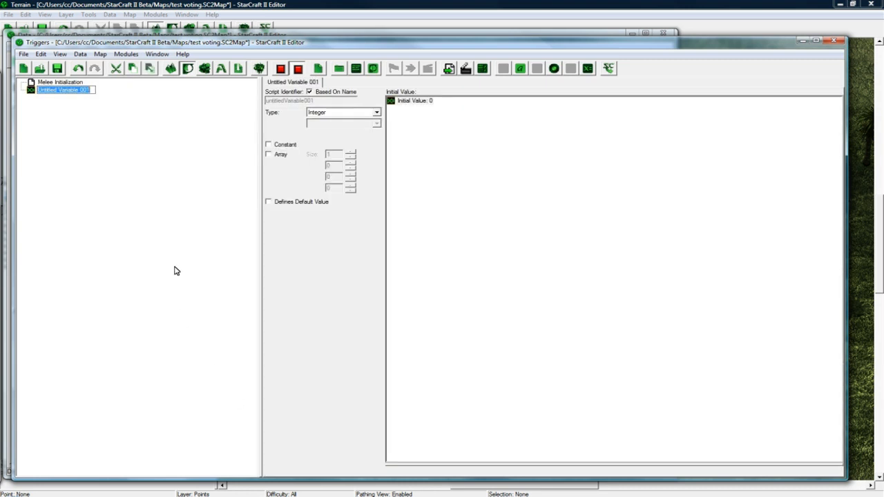
pyautogui.moveTo(155, 215)
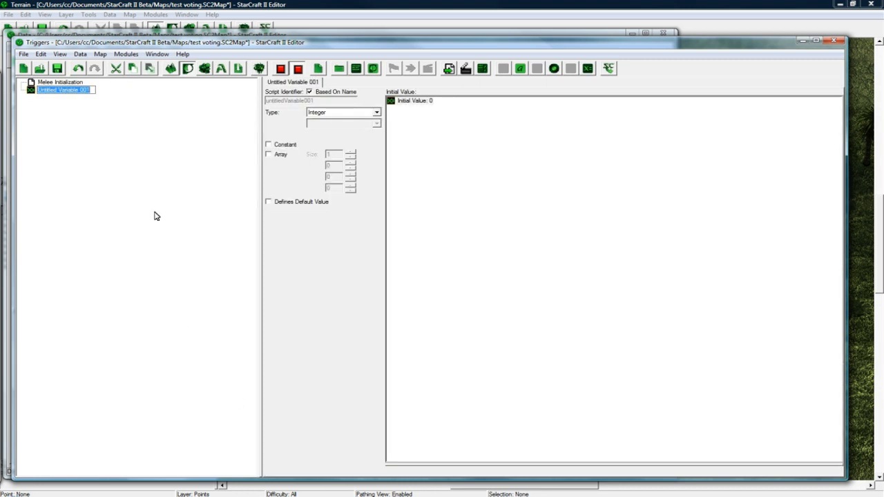
# Create Vote Timer as a Timer and Vote Timer Window as a Timer Window
pyautogui.write('Vote Timer Window')
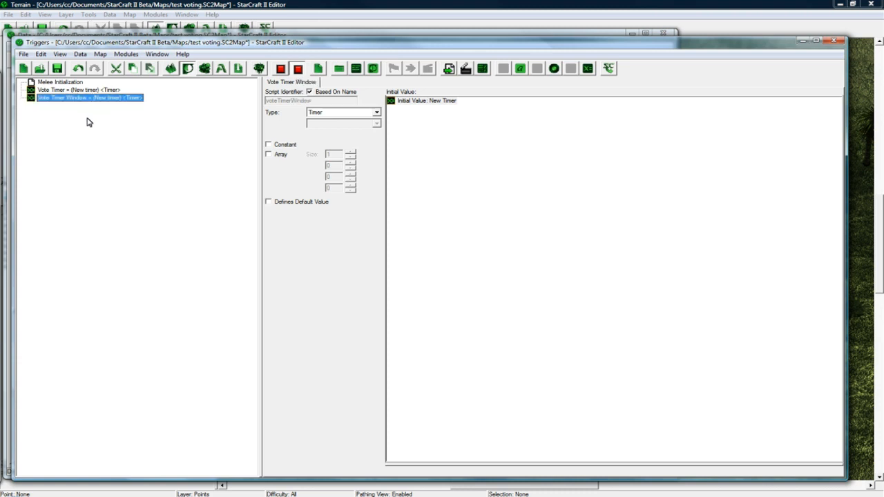
pyautogui.click(377, 111)
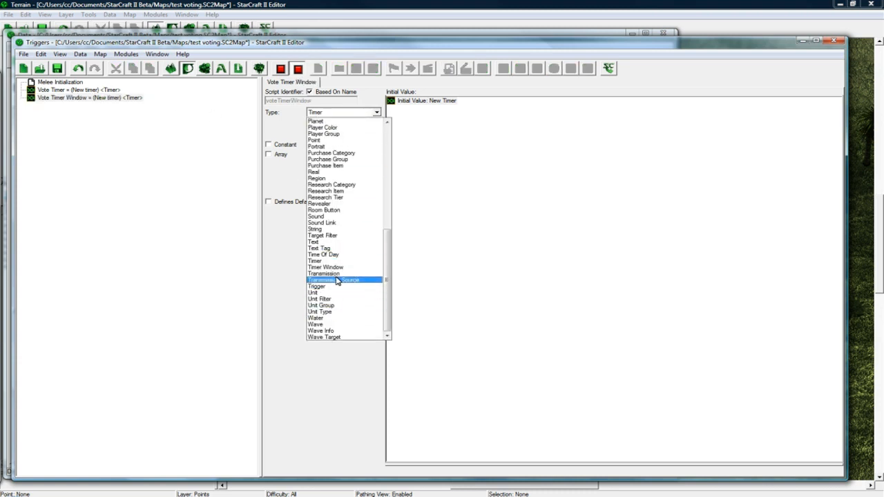
pyautogui.click(326, 267)
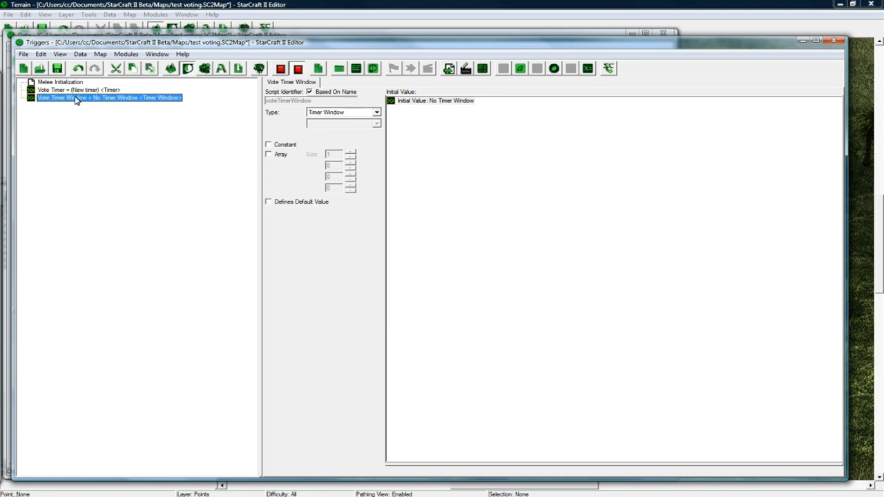
pyautogui.click(76, 90)
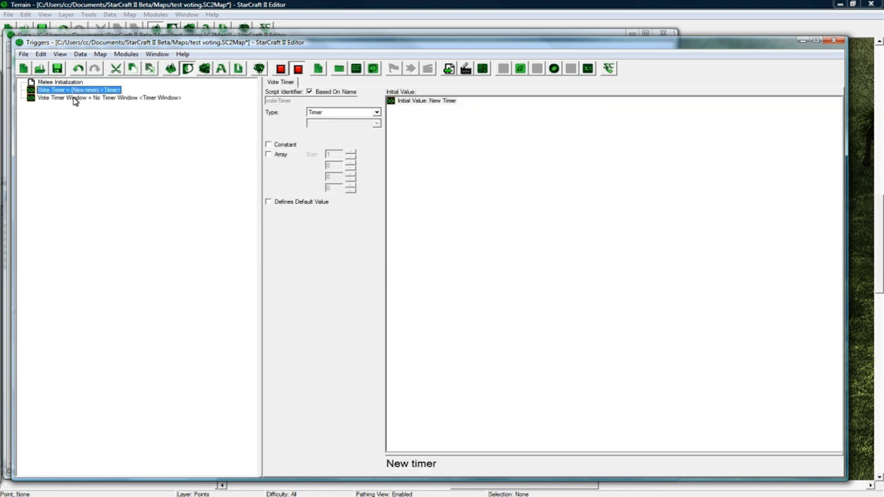
pyautogui.click(60, 81)
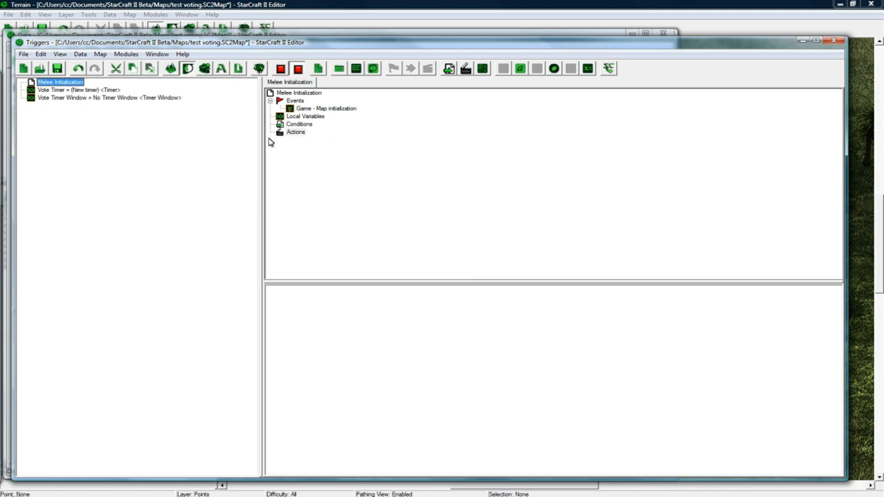
pyautogui.moveTo(87, 129)
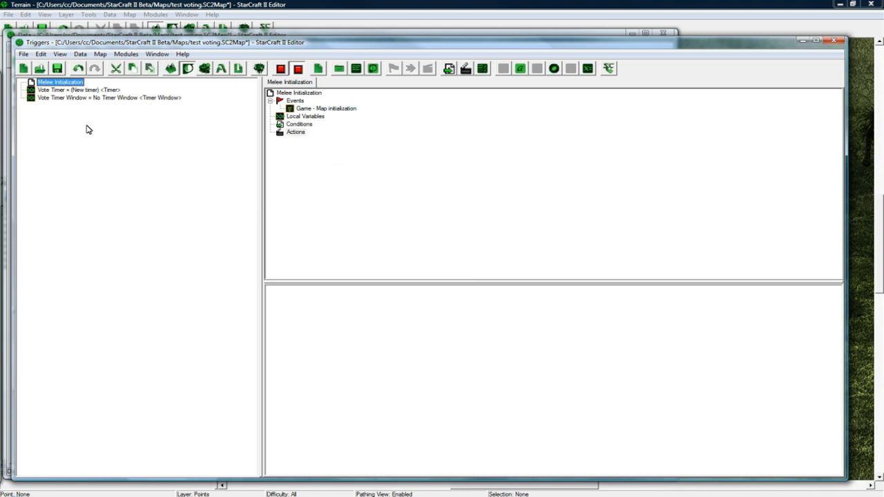
pyautogui.moveTo(82, 150)
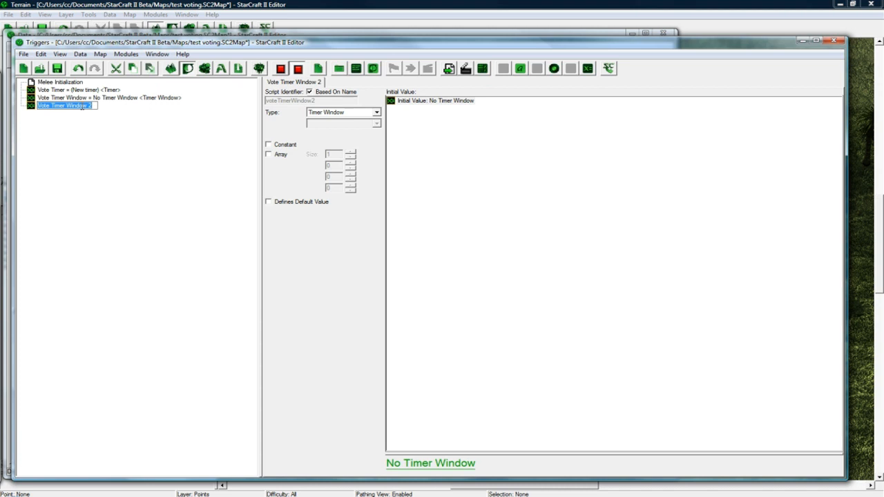
# Name the variables Map Vote Dialog (Dialog) and Map Vote Dialog Items (Dialog Item)
pyautogui.write('Map Vote Dia')
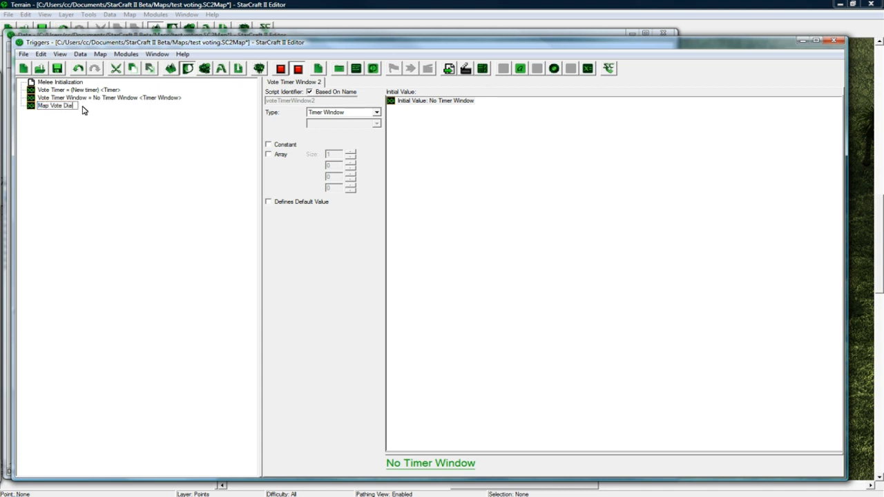
pyautogui.click(377, 112)
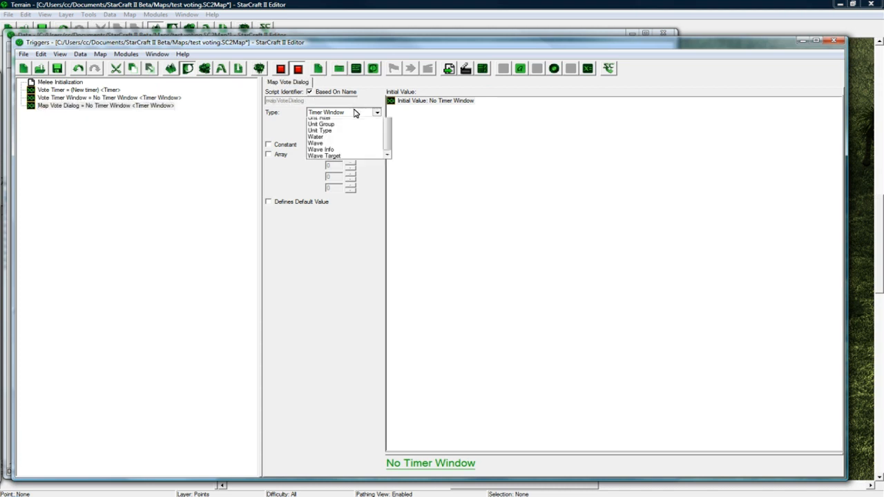
pyautogui.click(316, 121)
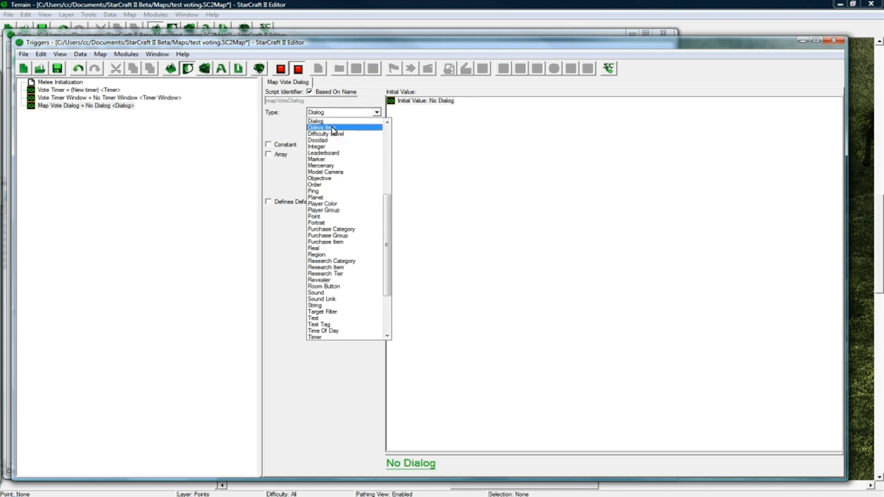
pyautogui.click(315, 121)
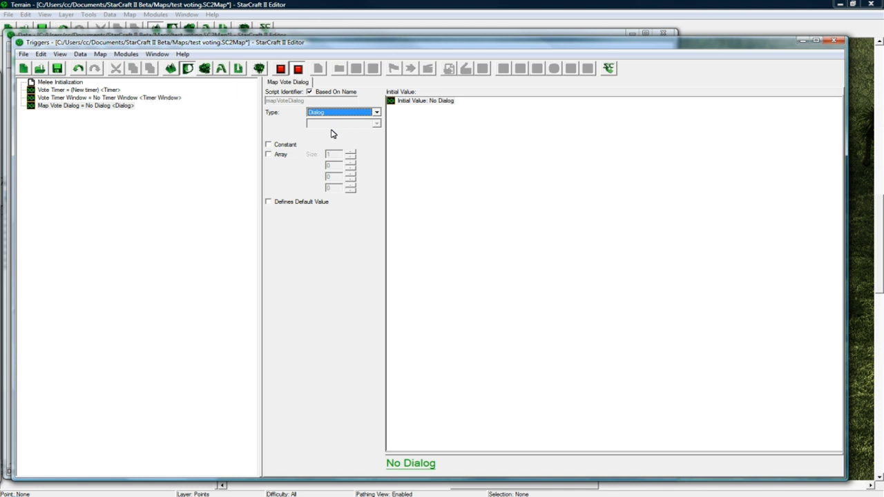
pyautogui.moveTo(307, 147)
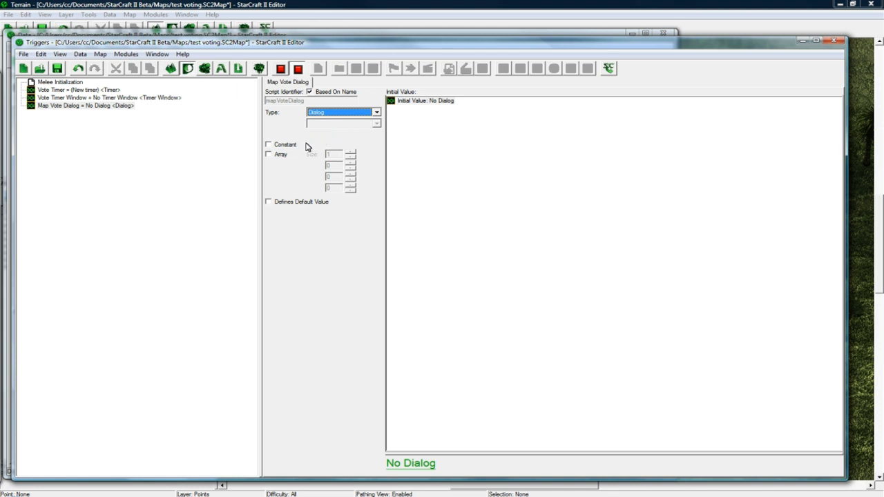
pyautogui.click(85, 105)
pyautogui.write(' Items')
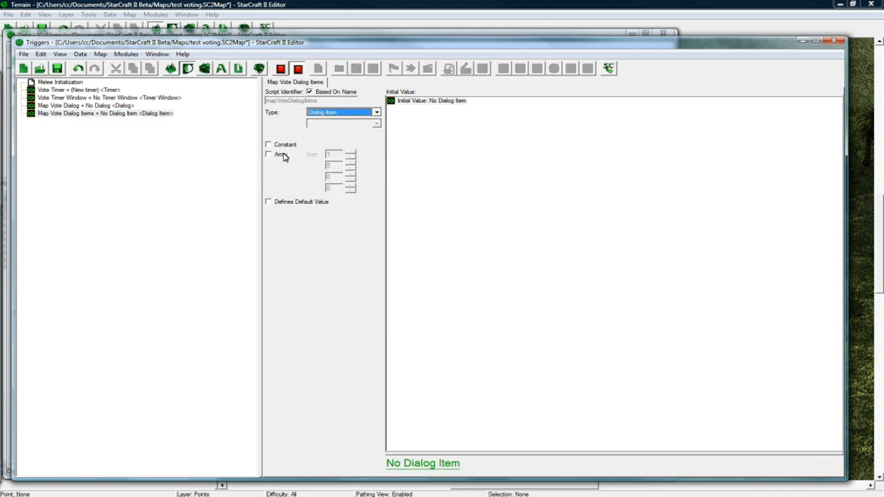
# Tick Array on Map Vote Dialog Items with size 3, then copy it as Map Votes
pyautogui.click(268, 154)
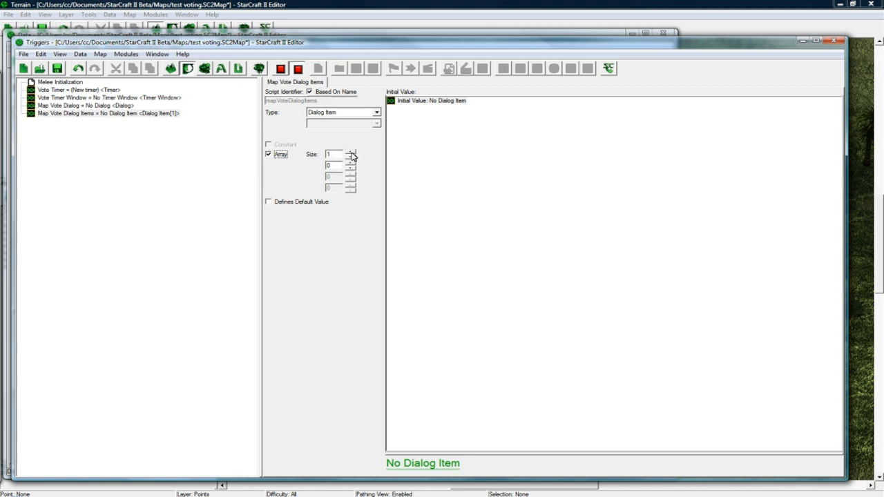
pyautogui.click(352, 153)
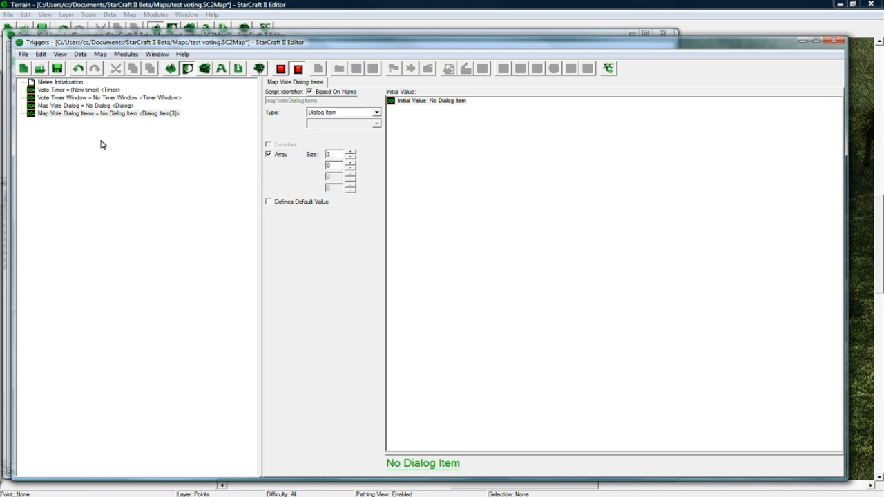
pyautogui.click(104, 113)
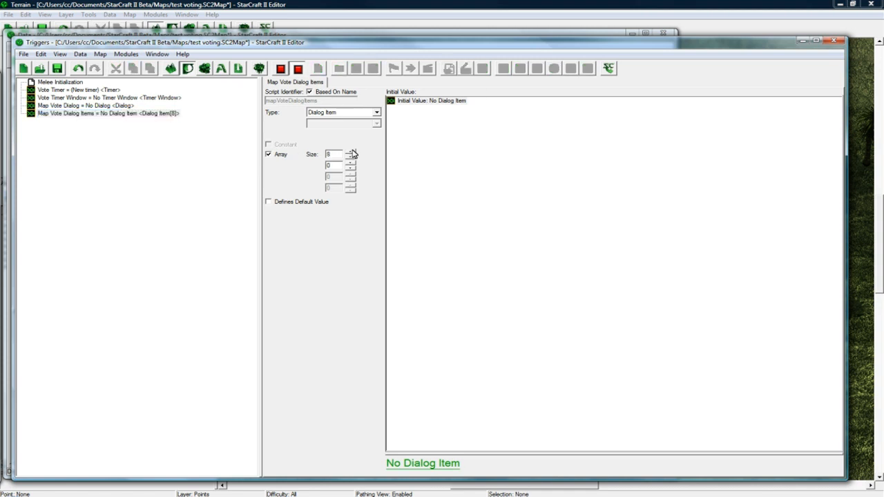
pyautogui.click(352, 156)
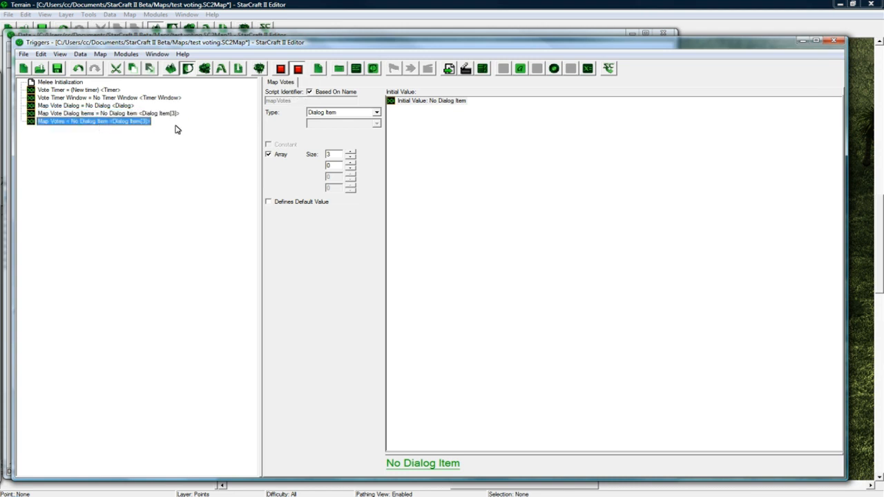
# Set Map Votes to an Integer array of size 3 and duplicate it
pyautogui.click(342, 113)
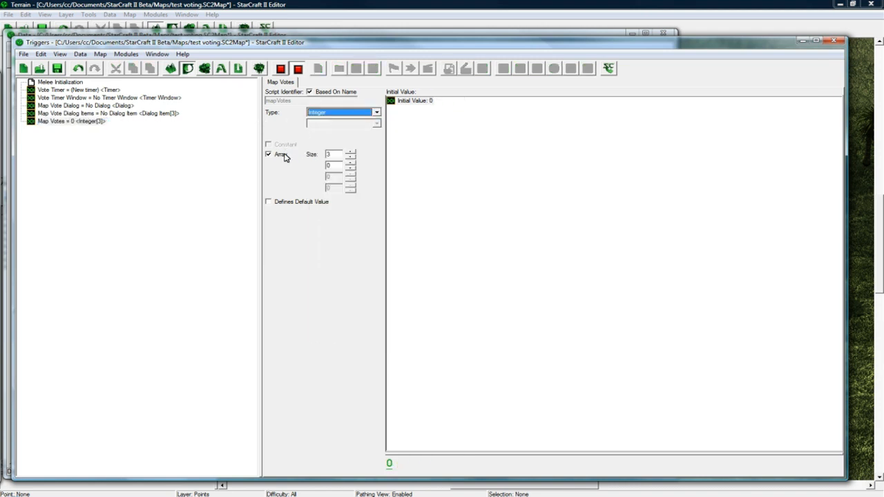
pyautogui.click(268, 154)
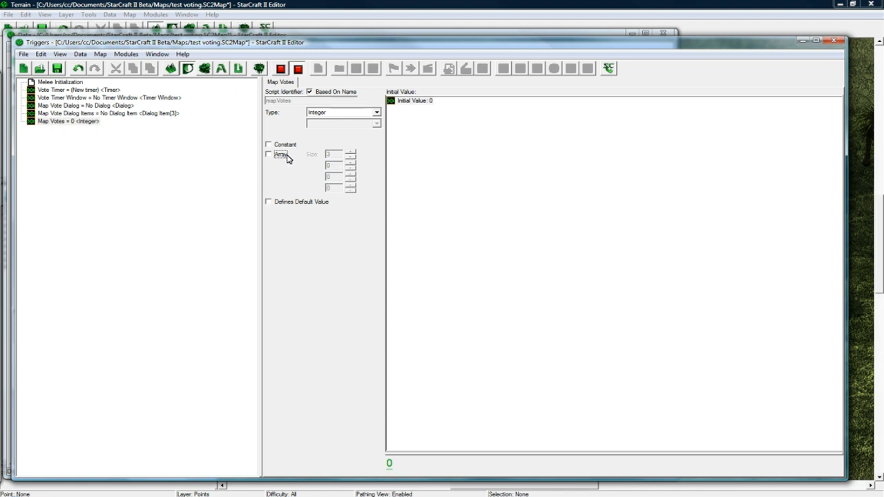
pyautogui.click(268, 154)
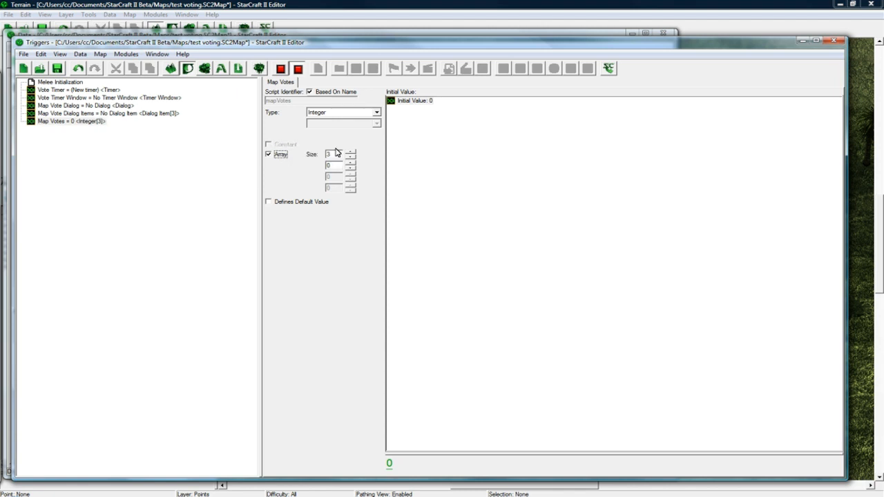
pyautogui.click(66, 121)
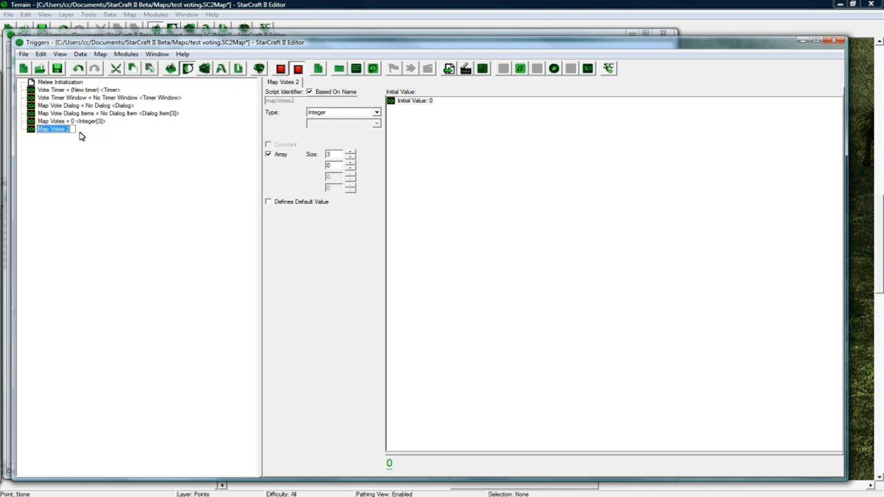
# Rename the copy Previous Player Vote and set its array size to 5
pyautogui.write('Previous Player')
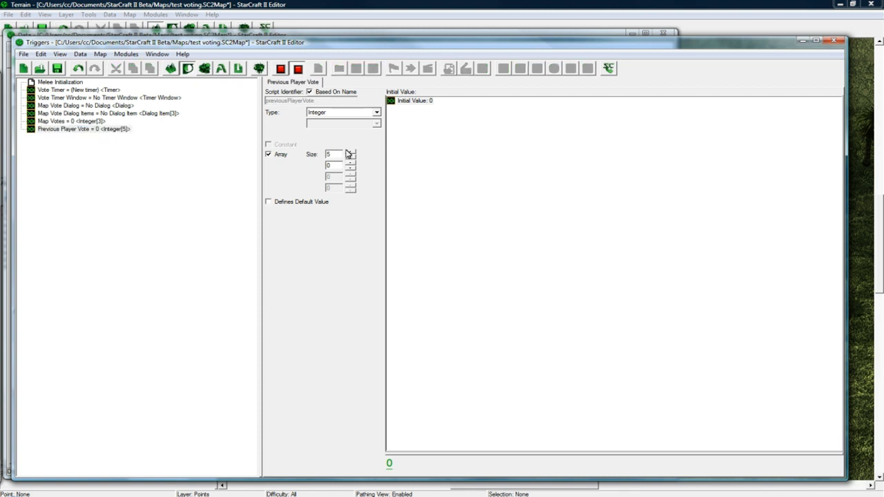
pyautogui.click(76, 129)
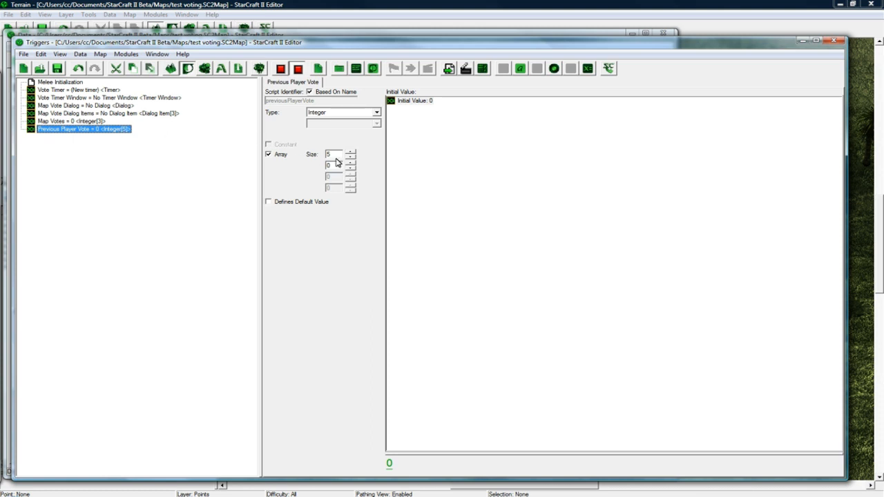
pyautogui.click(332, 165)
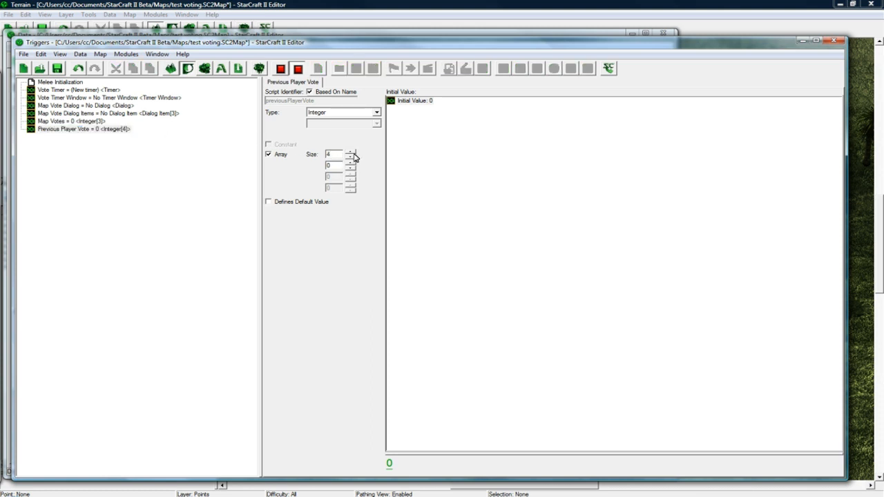
pyautogui.click(352, 152)
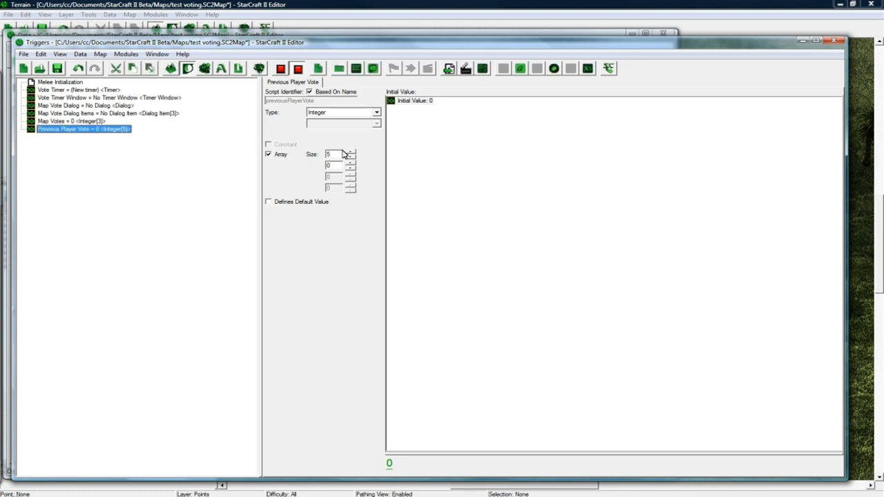
pyautogui.click(352, 152)
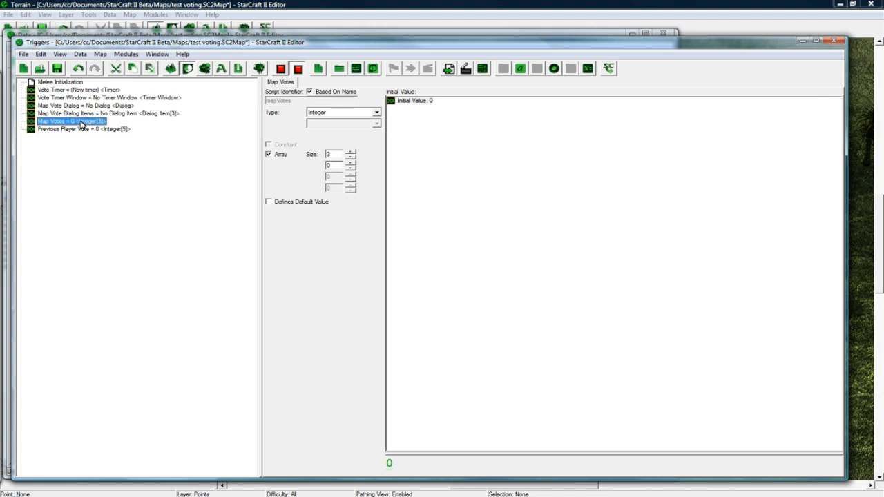
pyautogui.moveTo(78, 136)
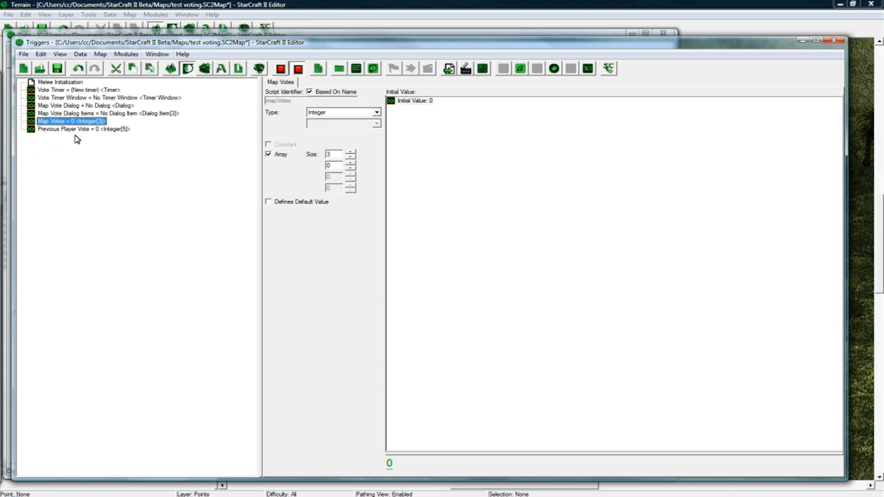
pyautogui.moveTo(66, 125)
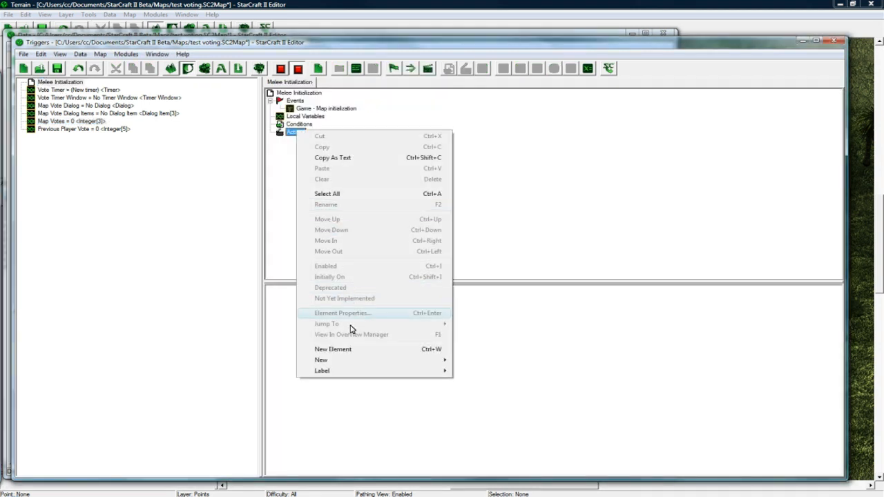
# Add a Start Timer action for Vote Timer, 15 seconds Real Time, and copy it
pyautogui.click(332, 348)
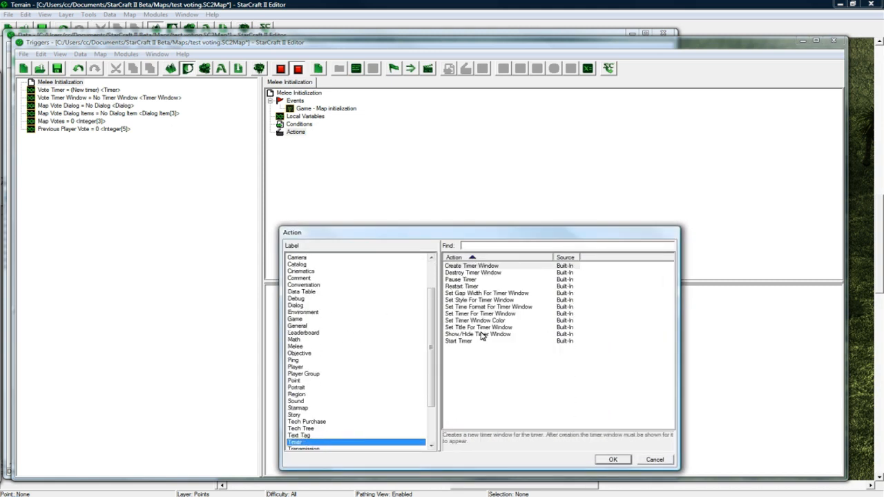
pyautogui.click(458, 340)
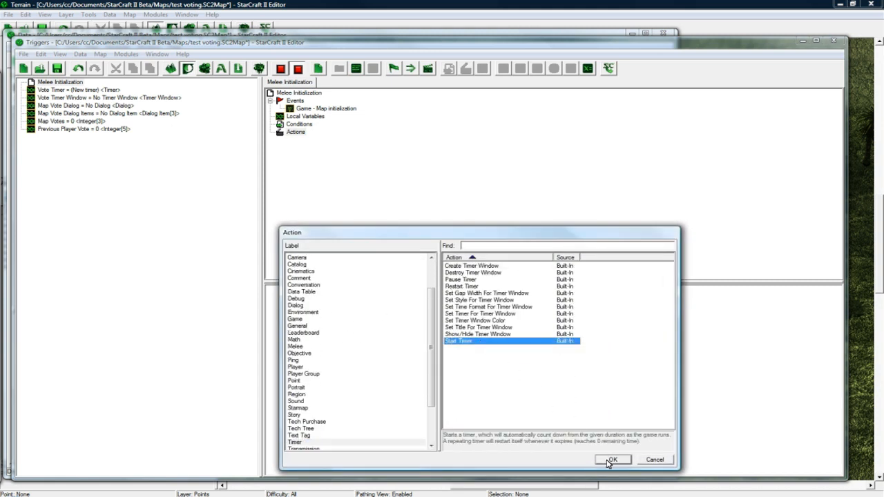
pyautogui.click(612, 460)
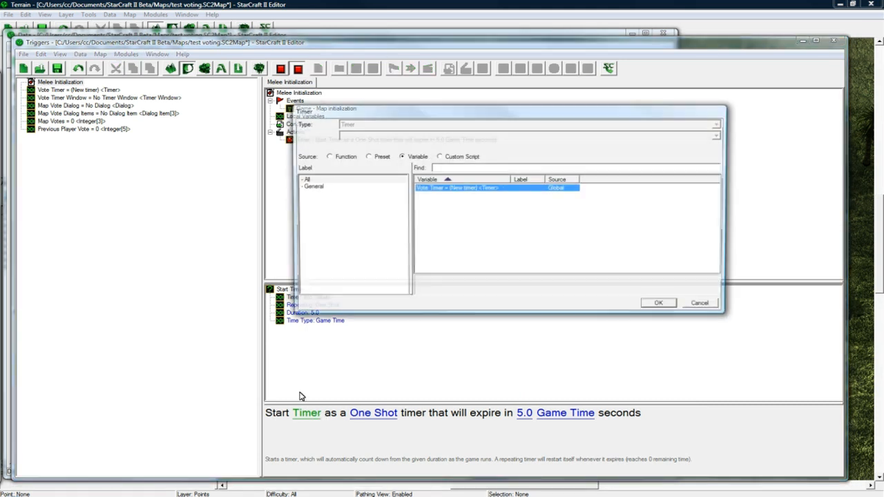
pyautogui.click(658, 302)
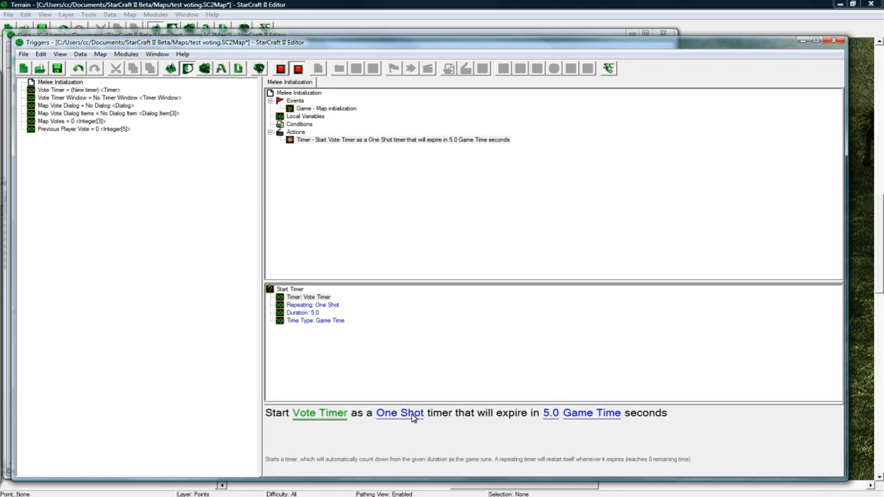
pyautogui.moveTo(550, 413)
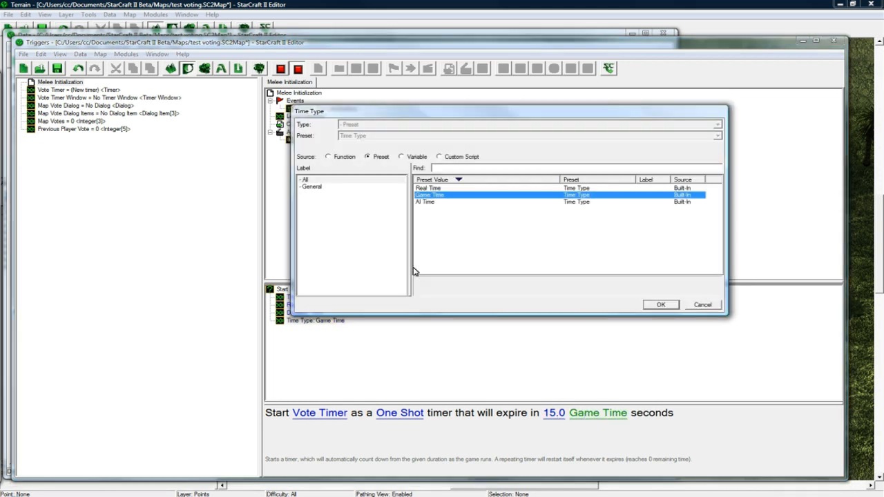
pyautogui.click(660, 305)
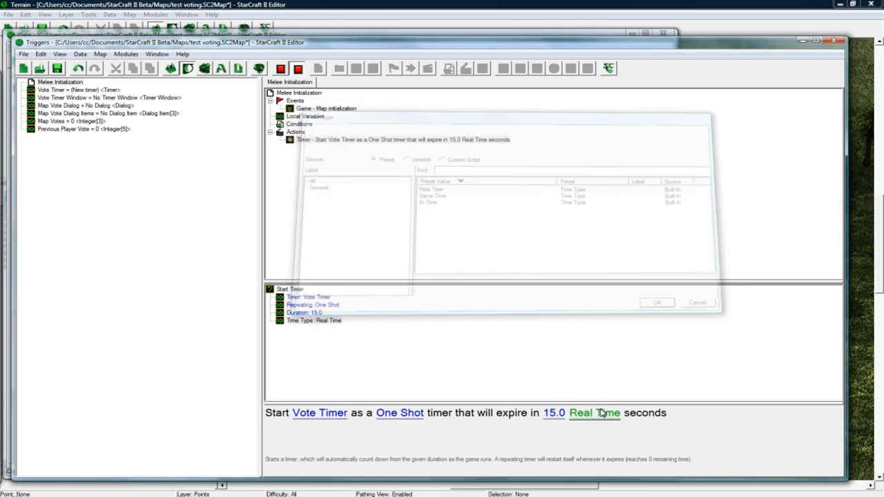
pyautogui.click(655, 302)
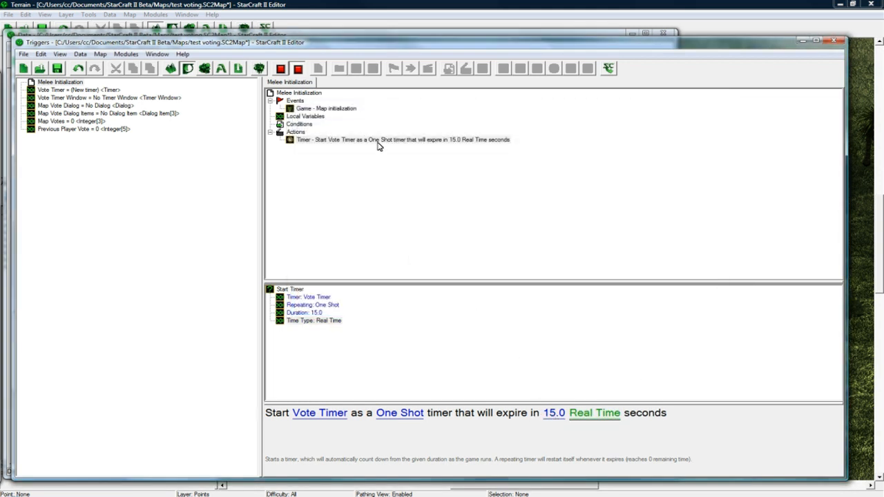
pyautogui.click(404, 140)
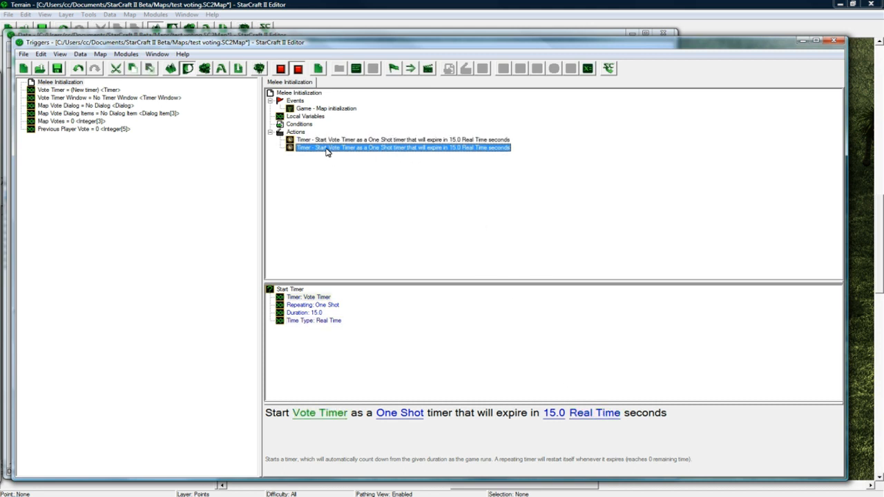
# Change the duplicate to set Vote Timer to Last Started Timer, then duplicate both actions
pyautogui.doubleClick(401, 147)
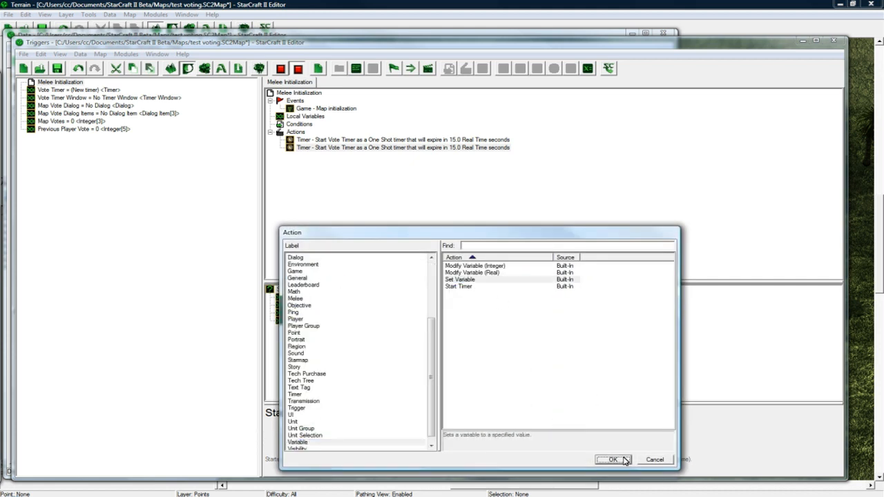
pyautogui.click(610, 459)
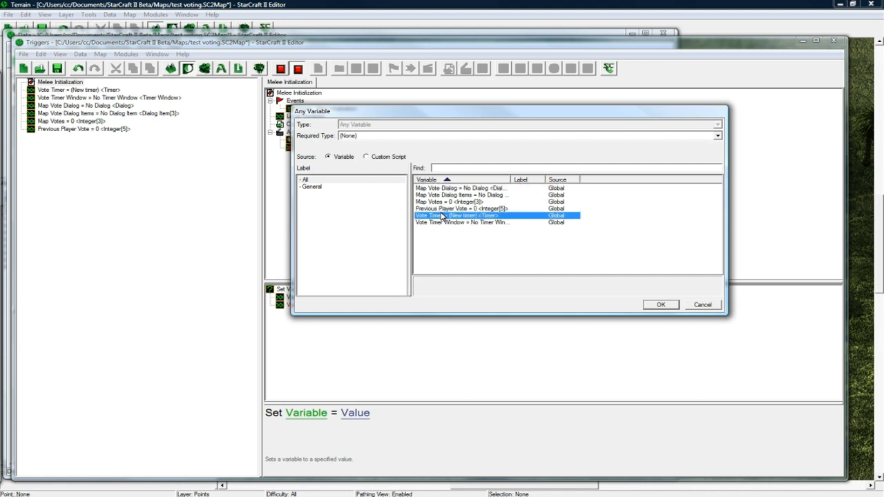
pyautogui.click(659, 304)
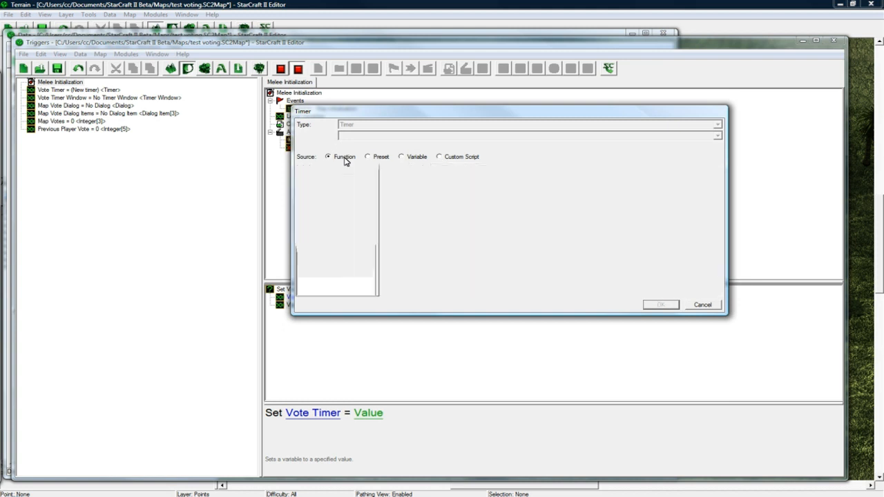
pyautogui.click(328, 157)
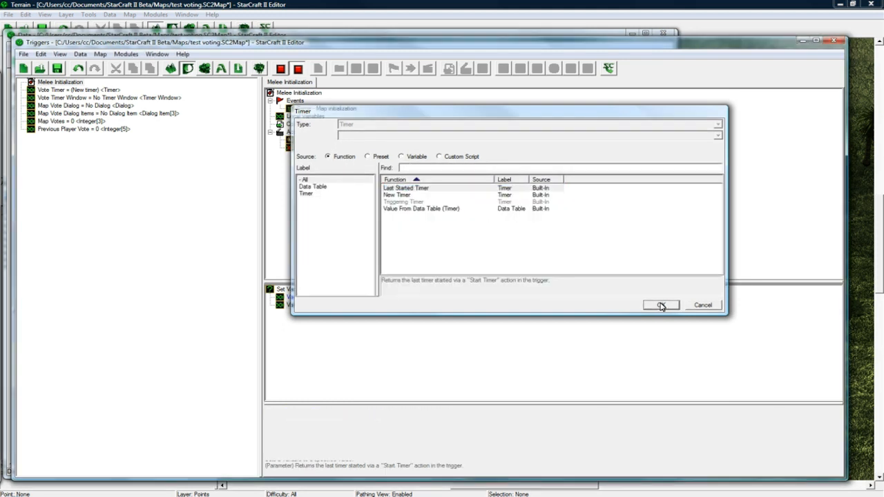
pyautogui.click(660, 305)
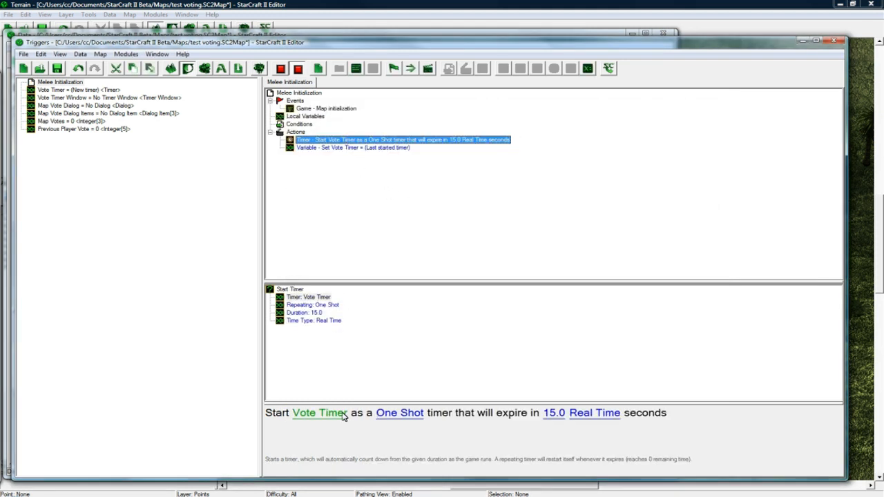
pyautogui.click(353, 148)
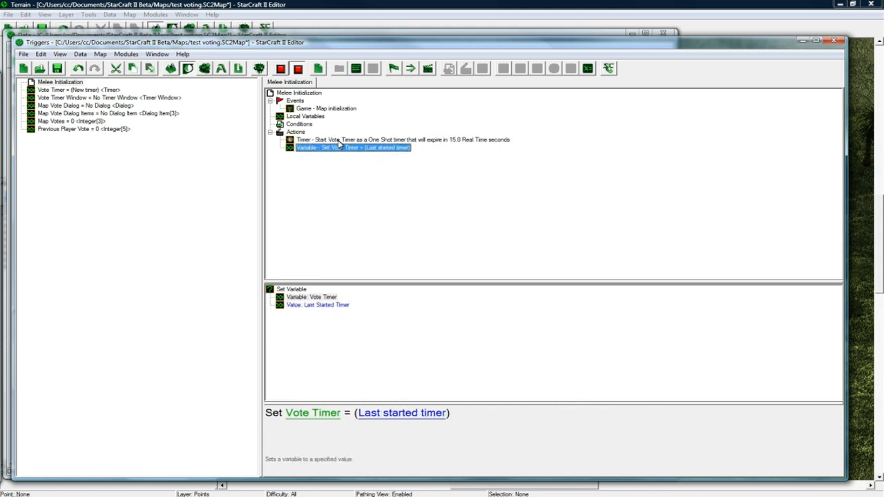
pyautogui.click(400, 139)
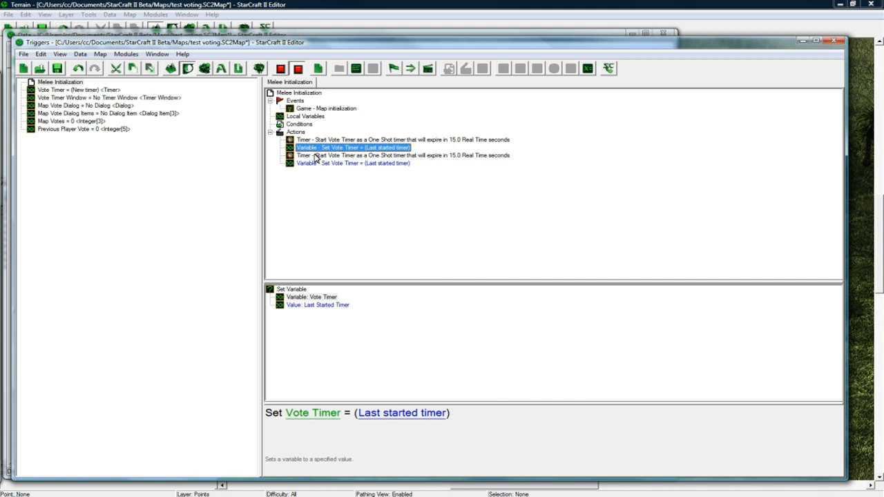
# Replace the duplicated third action with Timer > Create Timer Window for the last started timer
pyautogui.click(401, 155)
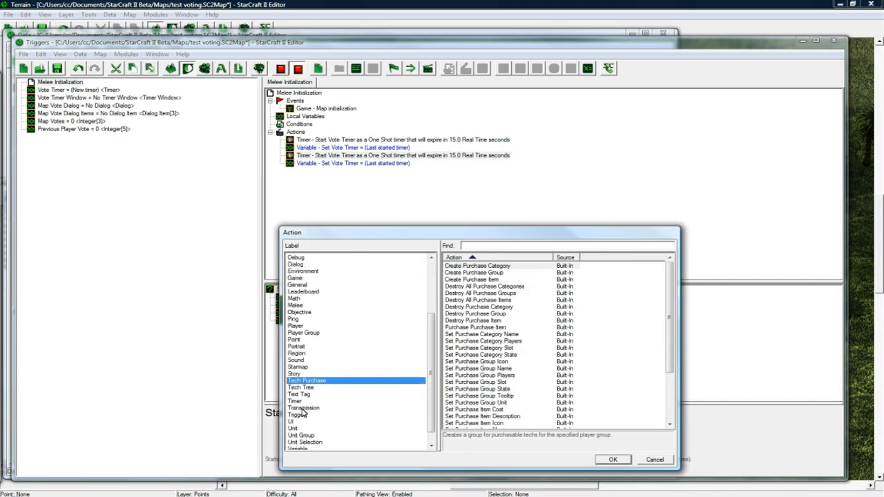
pyautogui.click(295, 401)
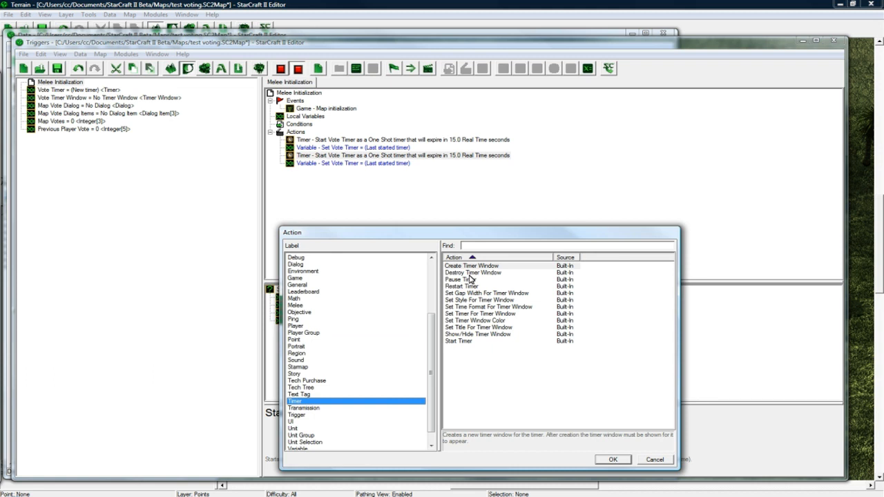
pyautogui.moveTo(483, 286)
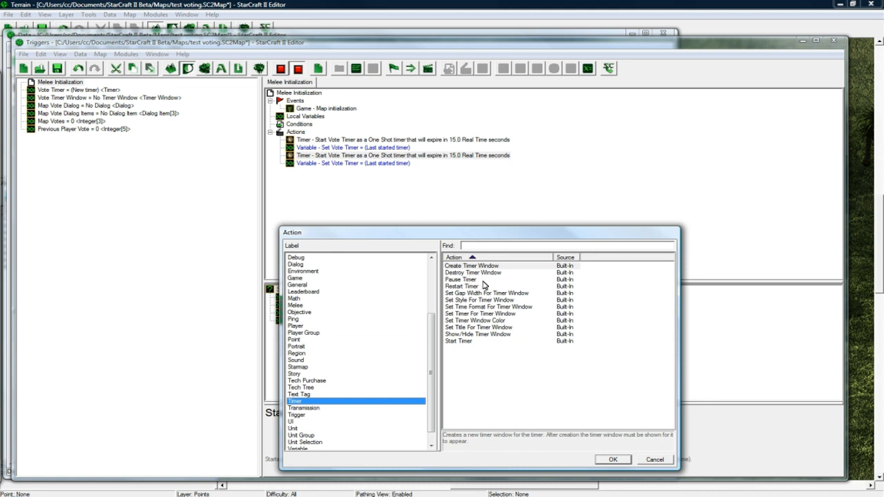
pyautogui.click(612, 459)
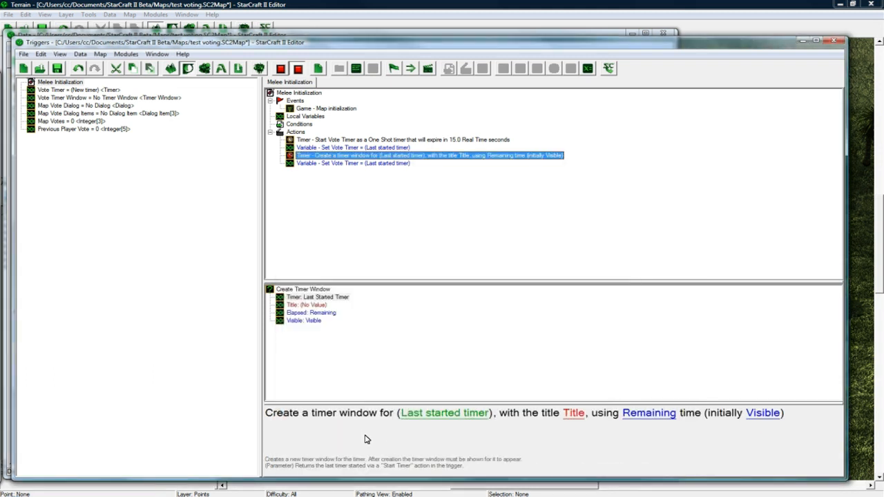